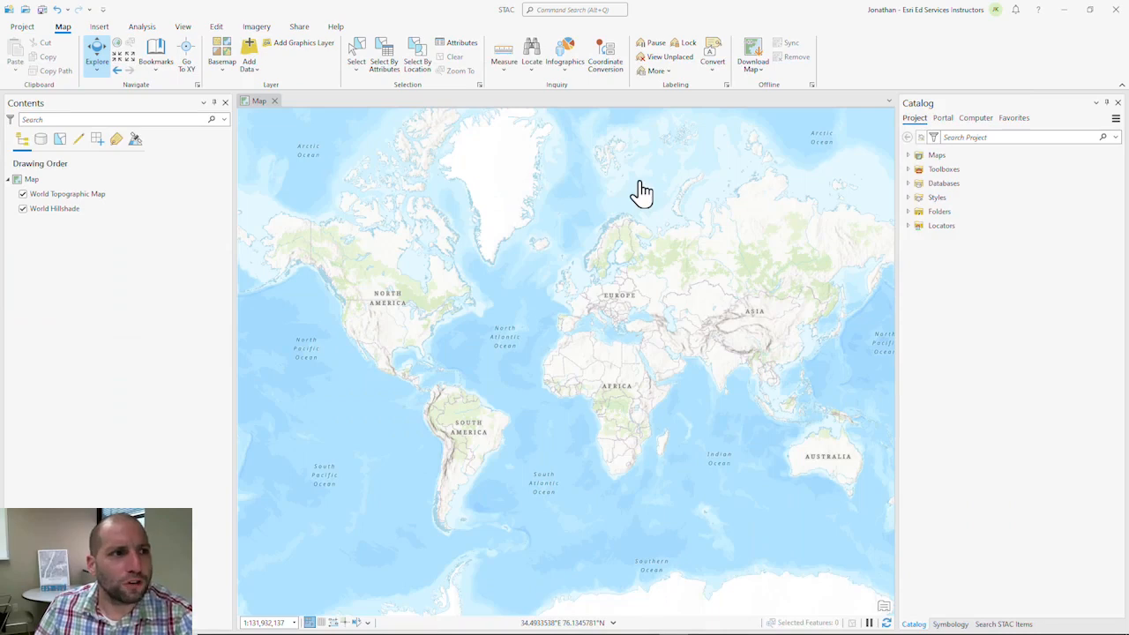
Step: Start a new STAC connection from the Insert tab's Connections menu
{"action": "left_click", "coordinate": [98, 27]}
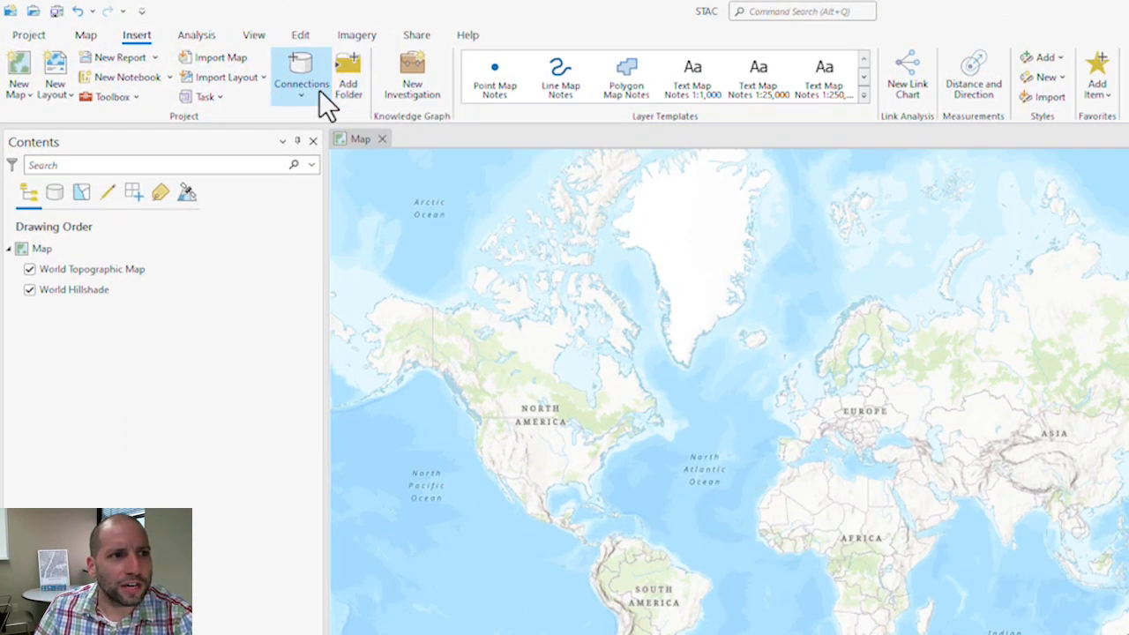
{"action": "left_click", "coordinate": [301, 78]}
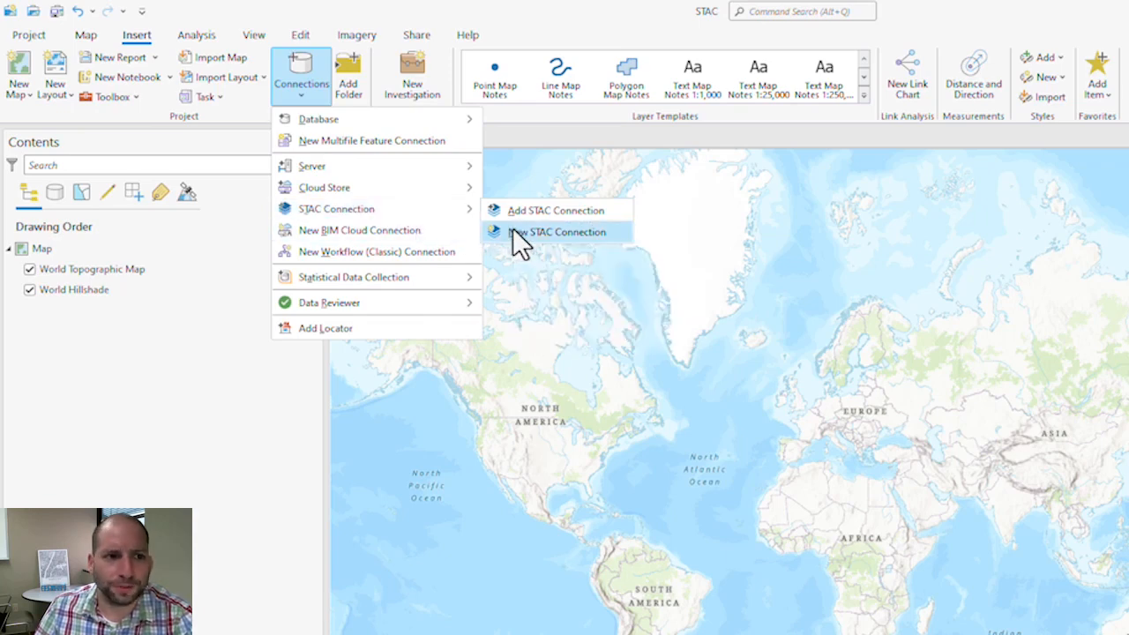
{"action": "left_click", "coordinate": [558, 231]}
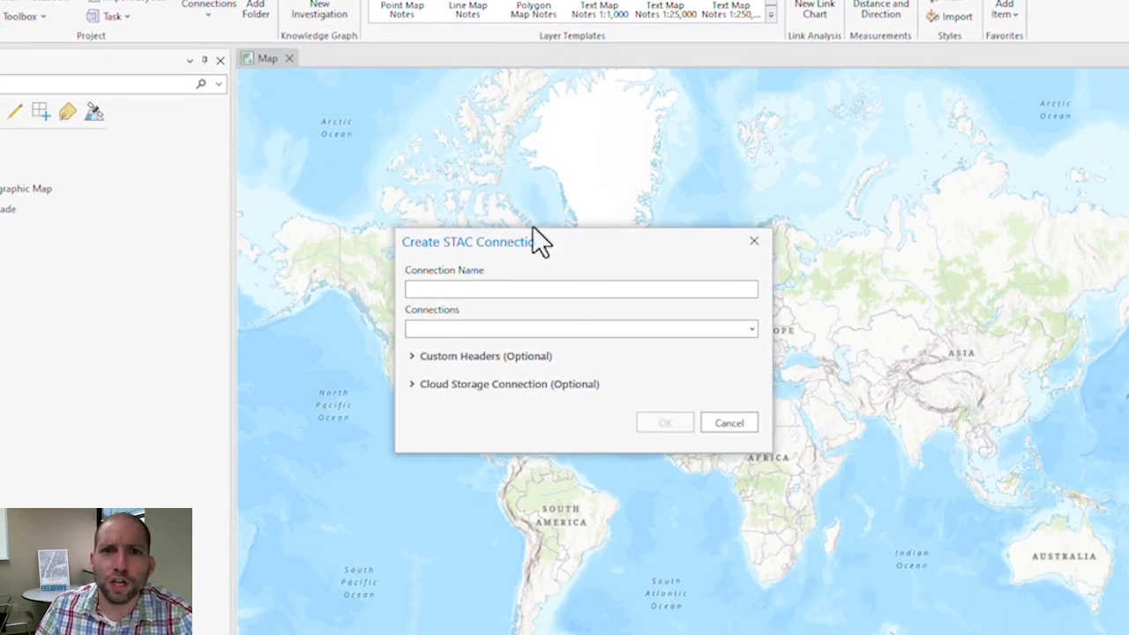
Step: Name the connection NOAA and choose the Microsoft Planetary Computer catalog
{"action": "left_click", "coordinate": [581, 290]}
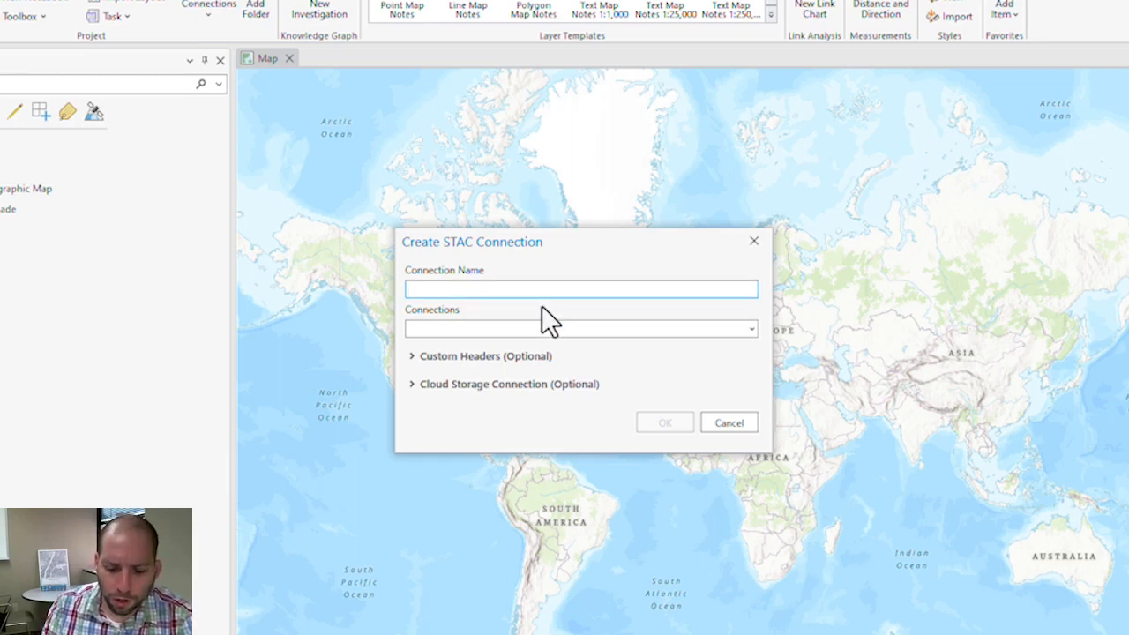
{"action": "type", "text": "NOAA"}
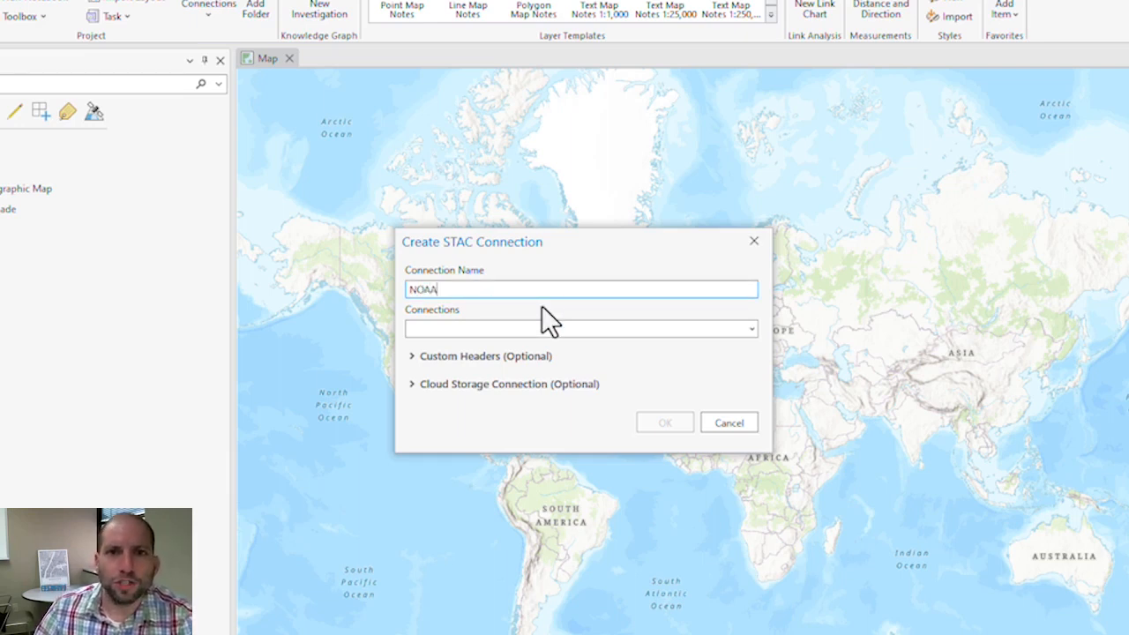
{"action": "mouse_move", "coordinate": [485, 212]}
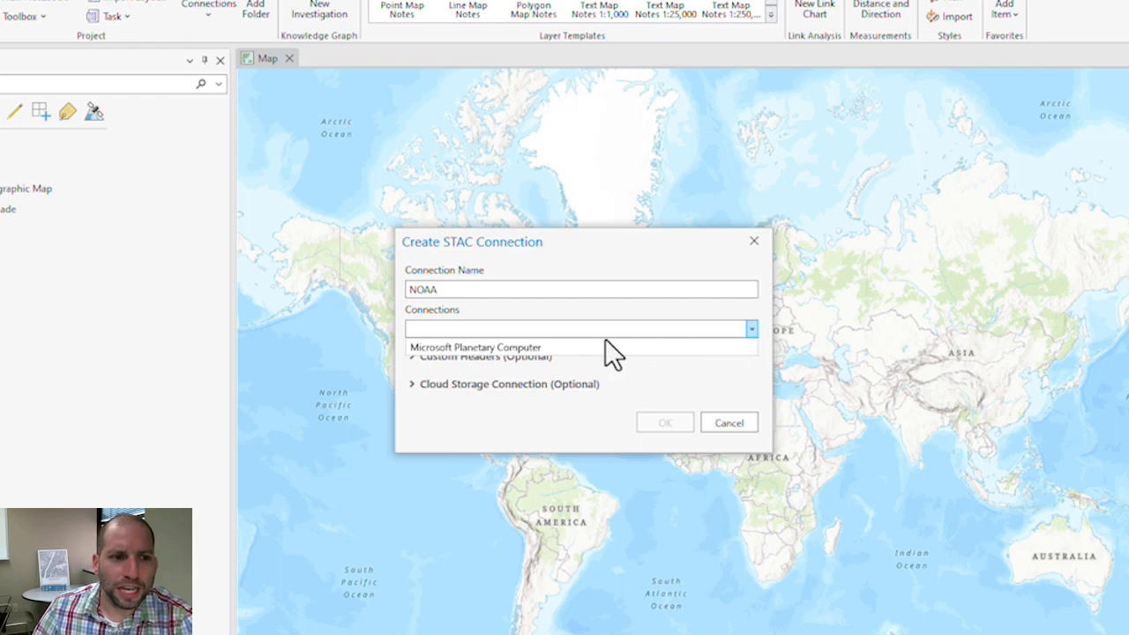
{"action": "left_click", "coordinate": [751, 328]}
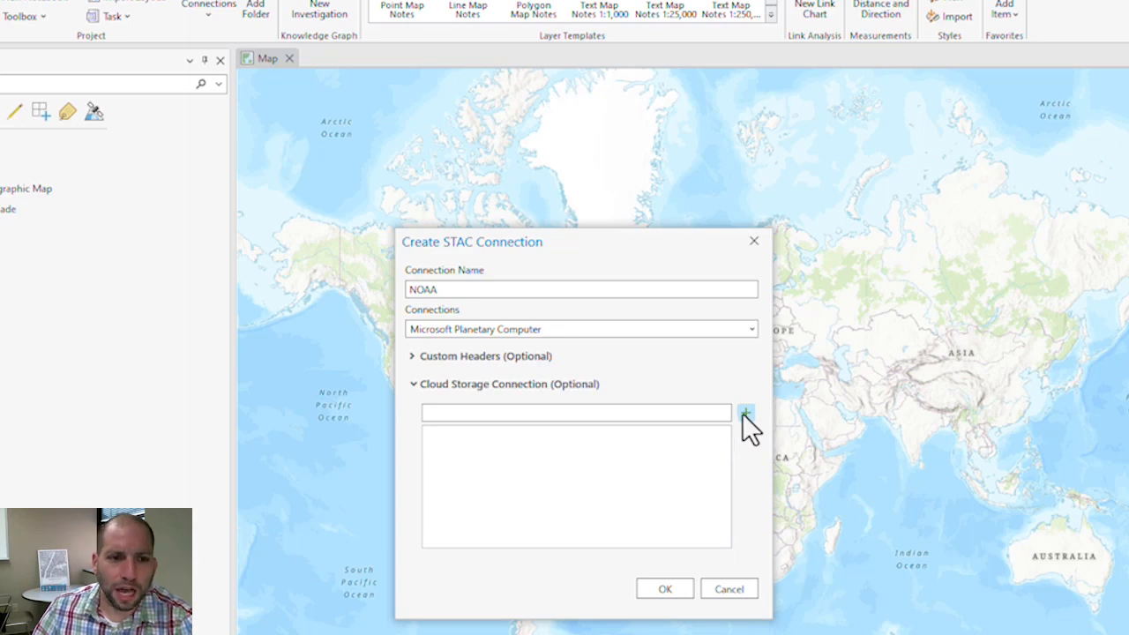
Step: Add the esrims_pc_noaa-cdr-sea-surface-temperature-whoi.acs cloud storage connection file
{"action": "left_click", "coordinate": [746, 412]}
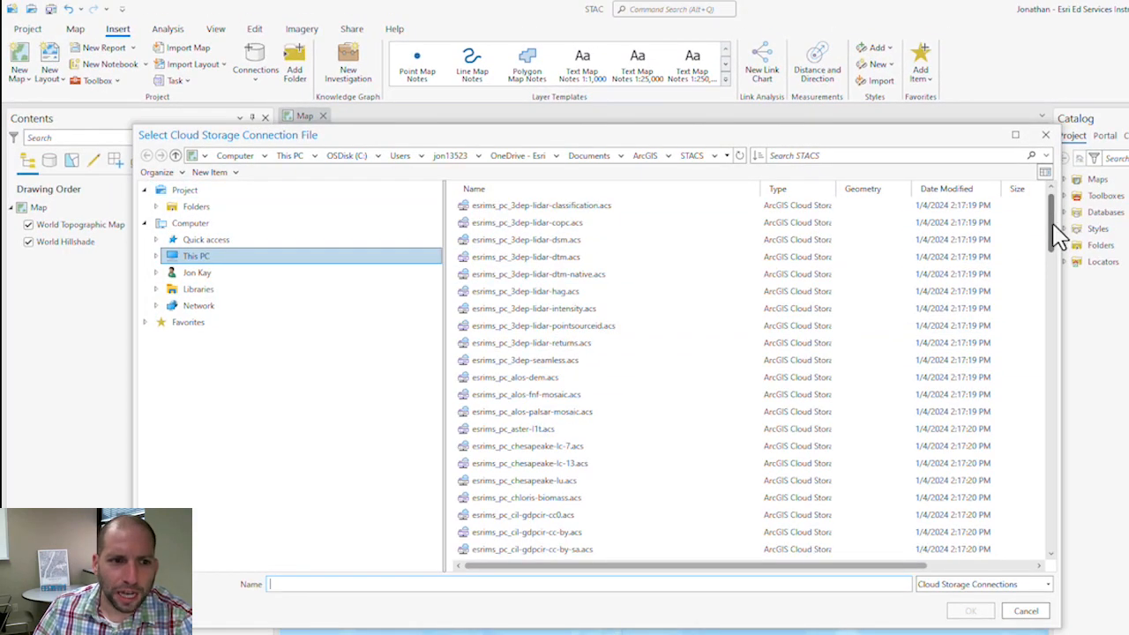
{"action": "scroll", "scroll_direction": "down", "scroll_amount": 3}
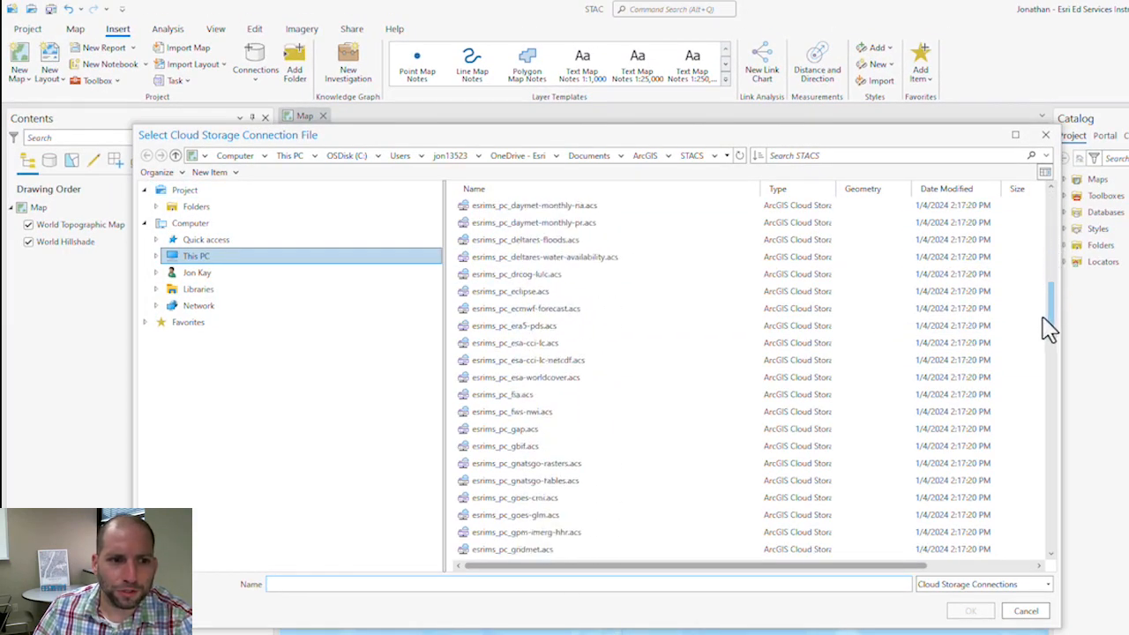
{"action": "scroll", "scroll_direction": "down", "scroll_amount": 3}
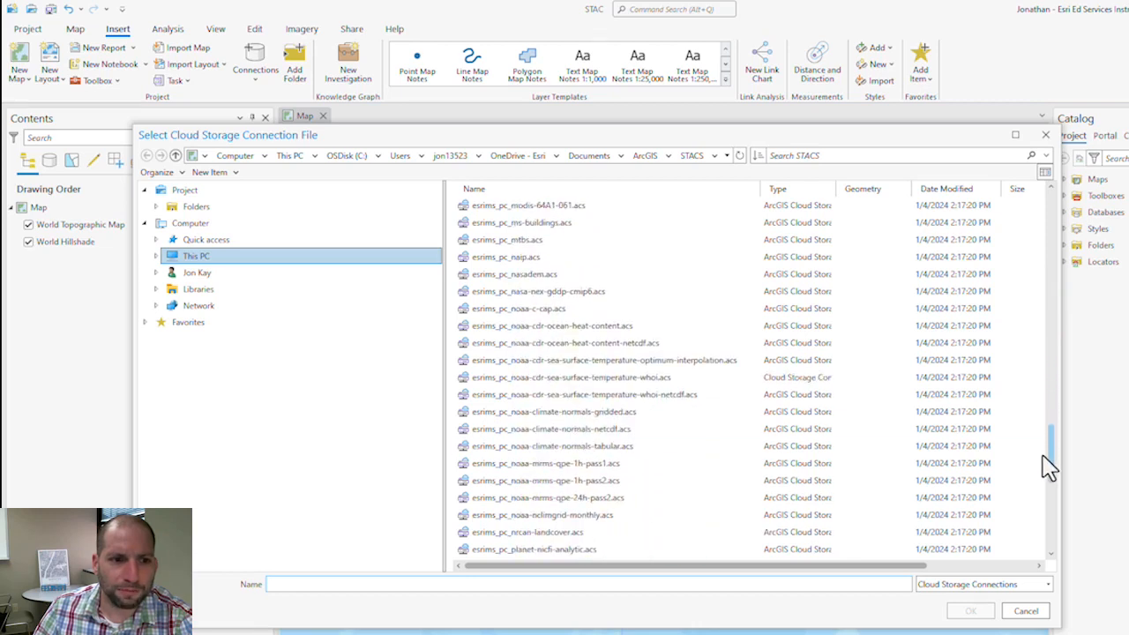
{"action": "left_click", "coordinate": [571, 377]}
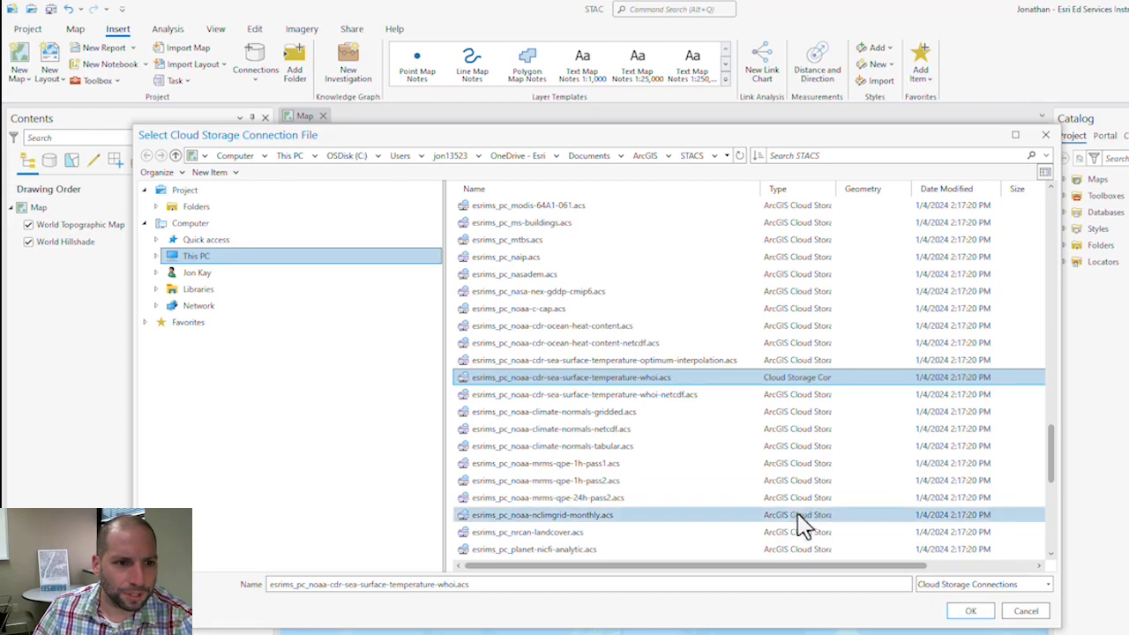
{"action": "left_click", "coordinate": [969, 611]}
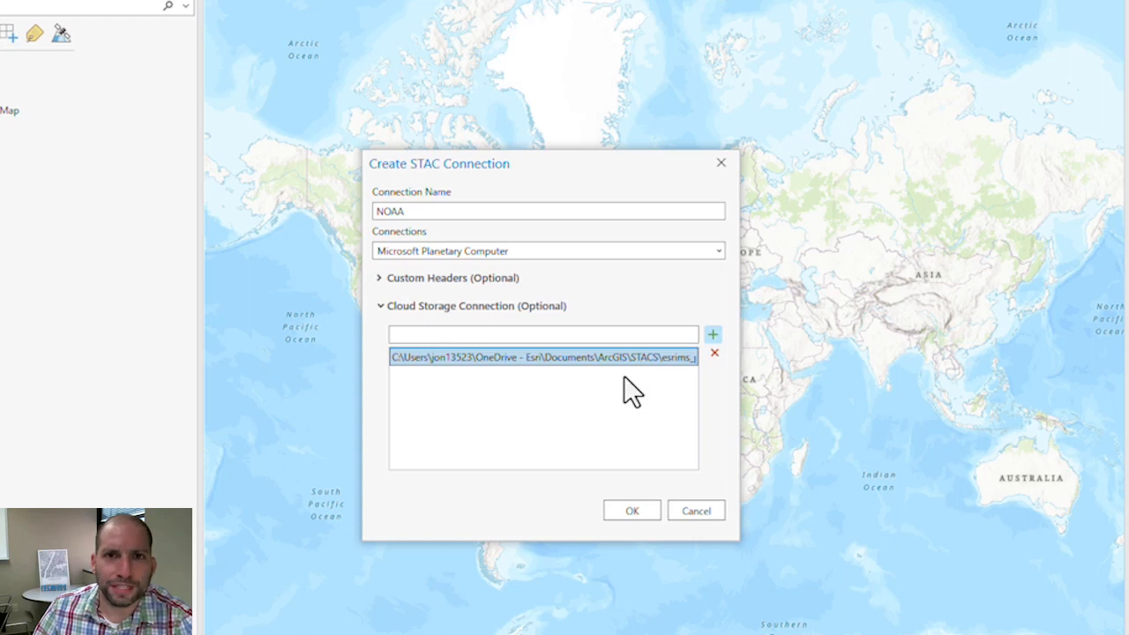
{"action": "mouse_move", "coordinate": [639, 542]}
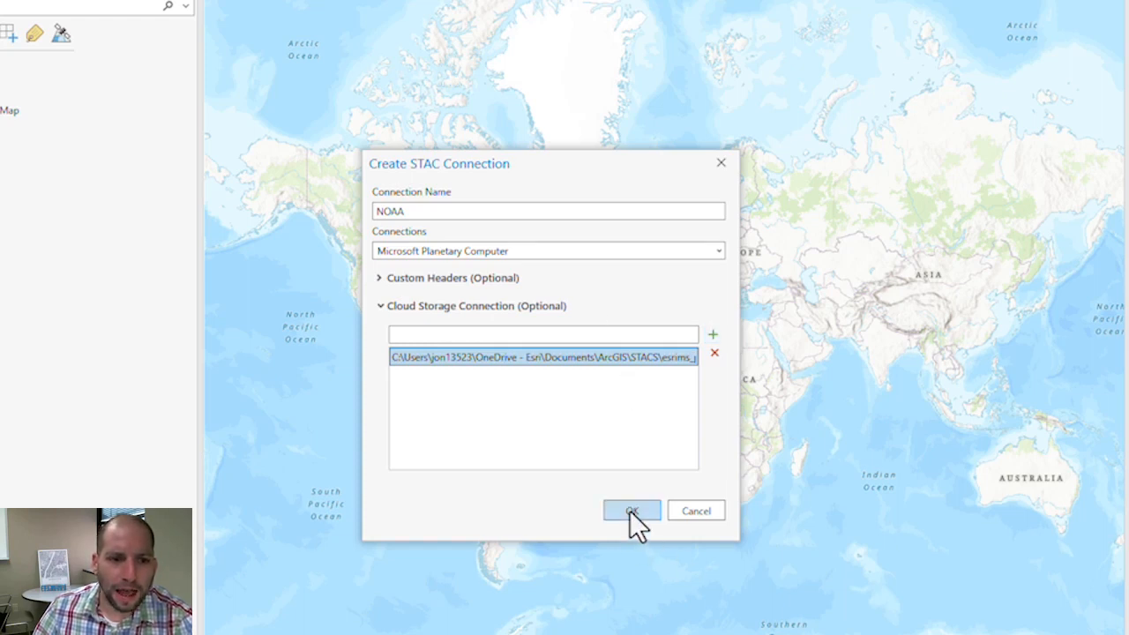
Step: Create the NOAA STAC connection and start Search STAC Items on NOAA.astac in Catalog
{"action": "left_click", "coordinate": [632, 510]}
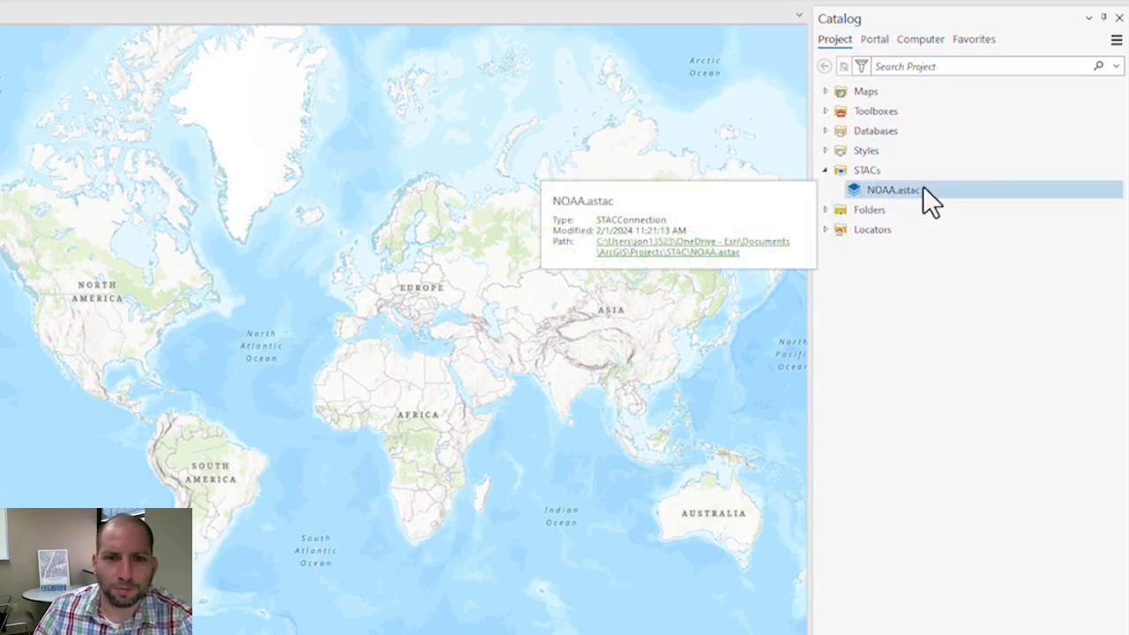
{"action": "right_click", "coordinate": [894, 189]}
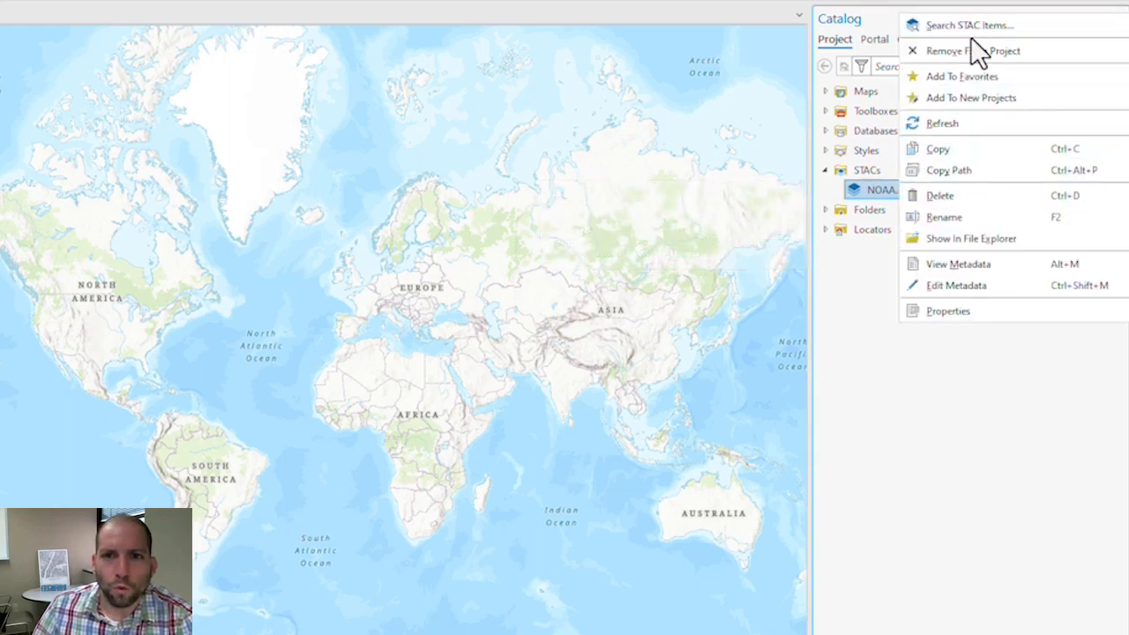
{"action": "mouse_move", "coordinate": [969, 24]}
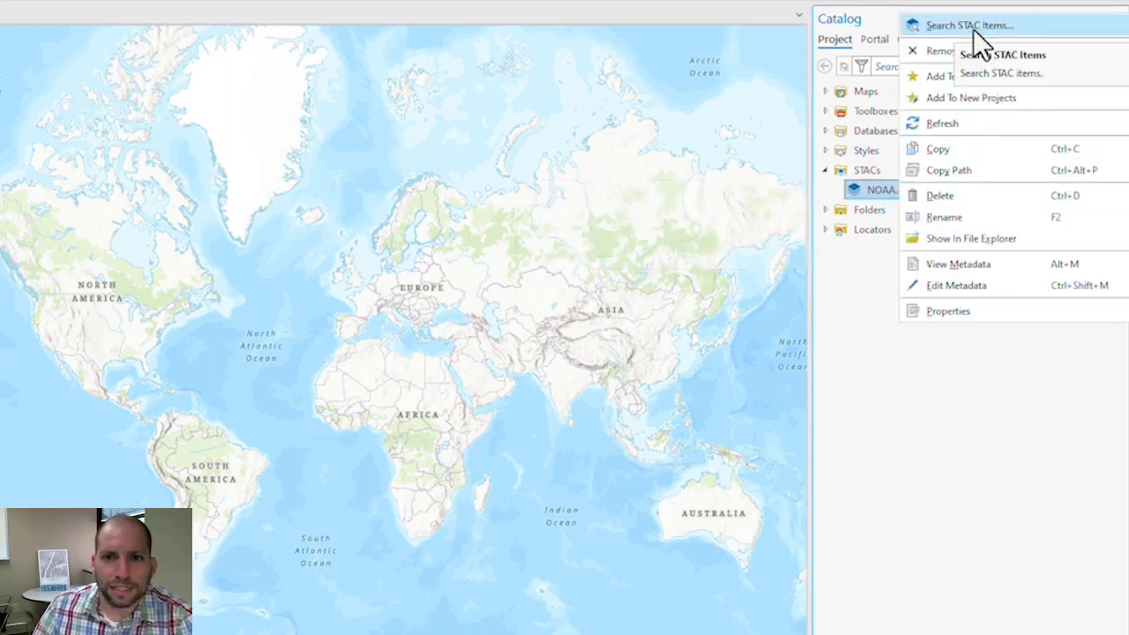
{"action": "left_click", "coordinate": [969, 25]}
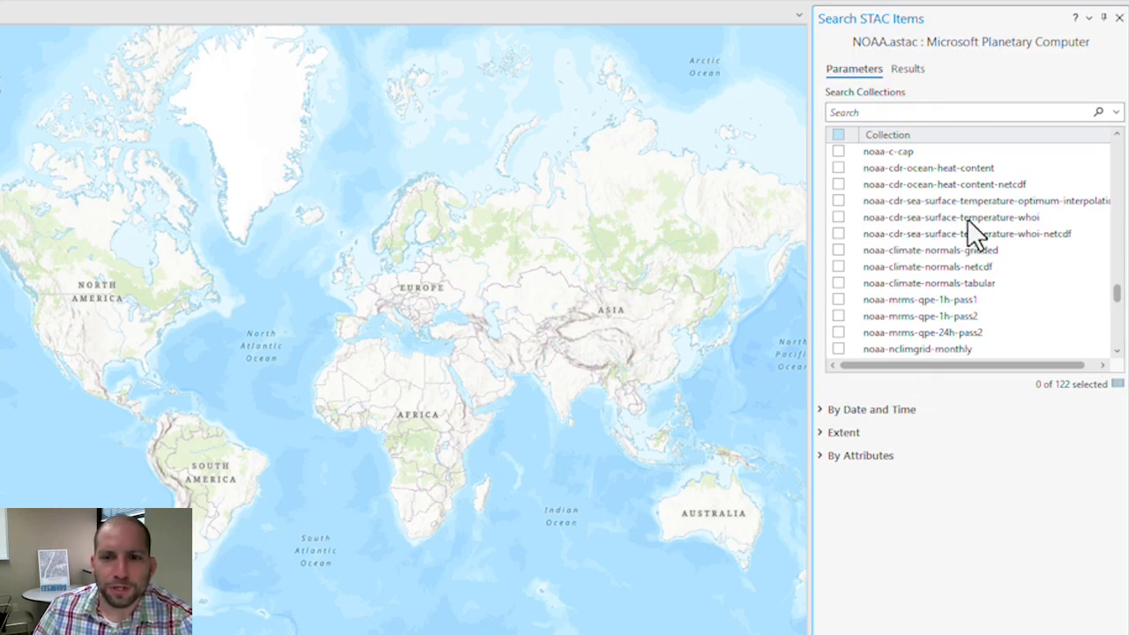
{"action": "mouse_move", "coordinate": [1116, 282]}
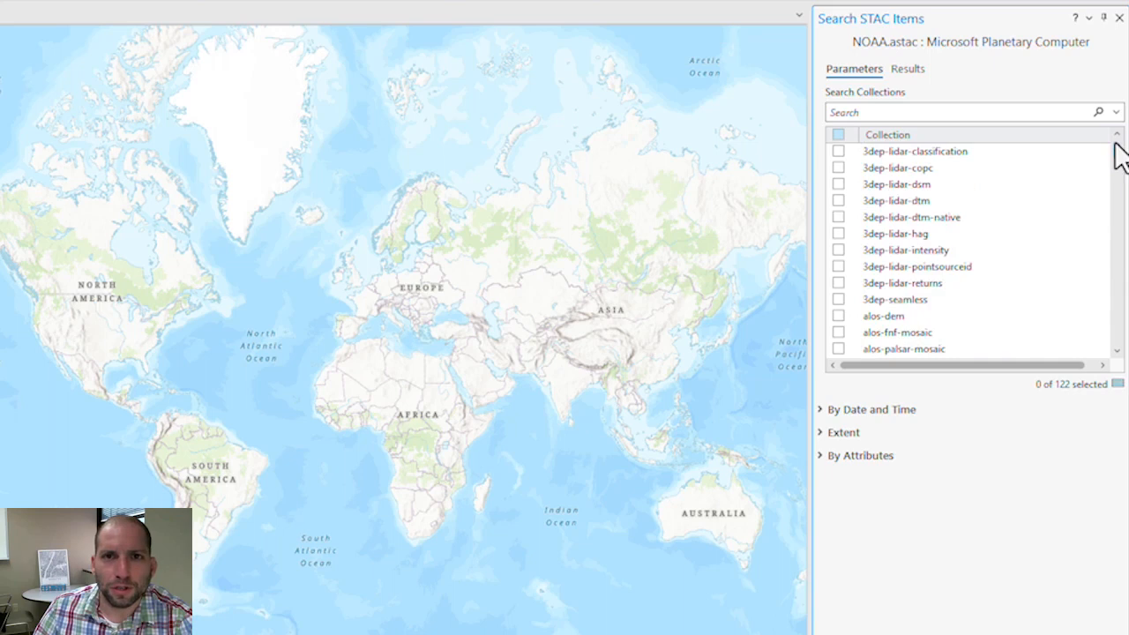
Step: Check the noaa-cdr-sea-surface-temperature-whoi collection in the Collection list
{"action": "scroll", "scroll_direction": "down", "scroll_amount": 3}
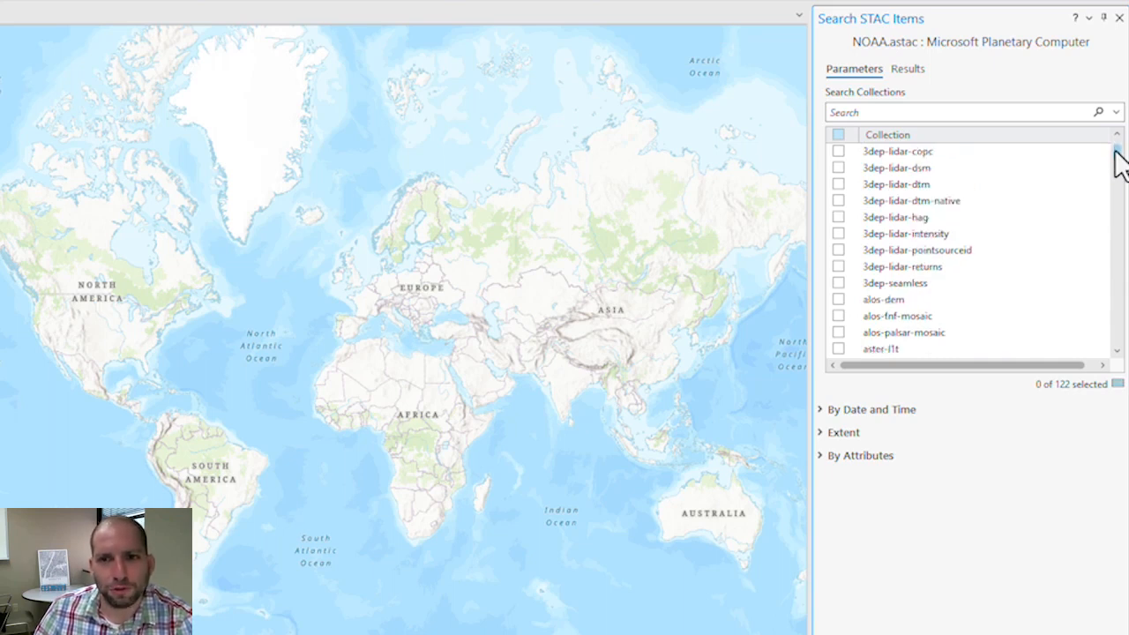
{"action": "scroll", "scroll_direction": "down", "scroll_amount": 3}
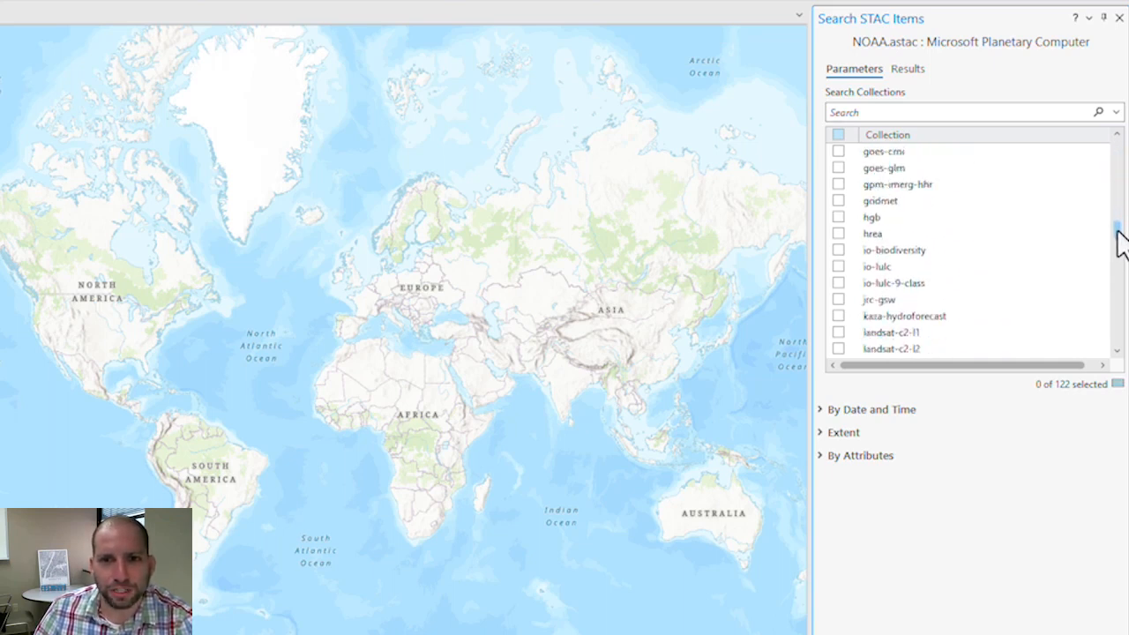
{"action": "scroll", "scroll_direction": "down", "scroll_amount": 3}
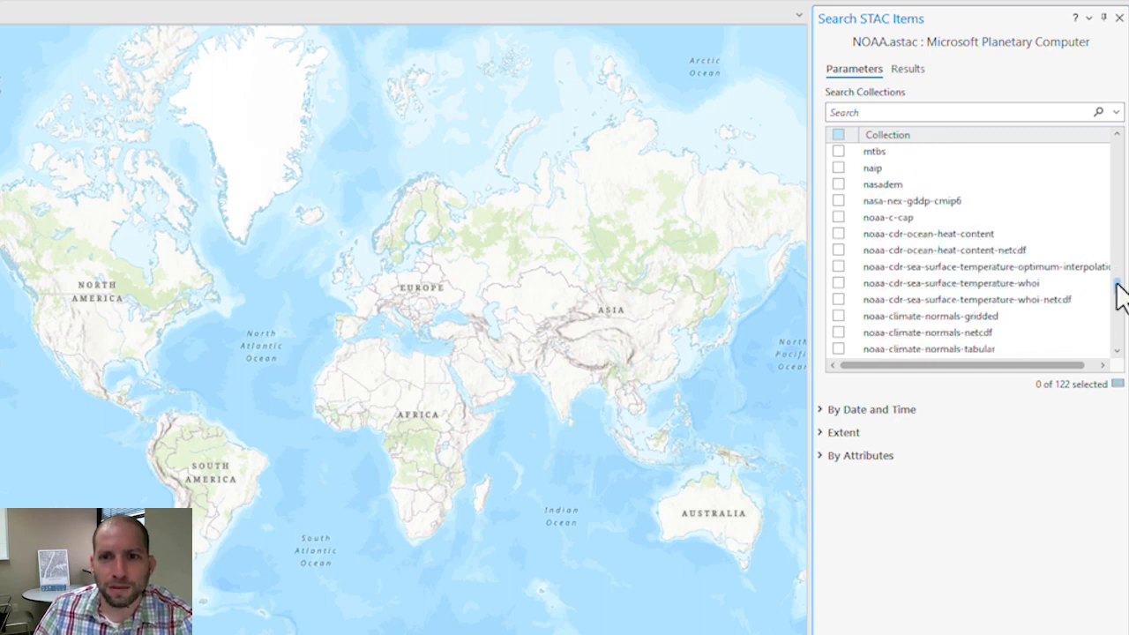
{"action": "left_click", "coordinate": [838, 282]}
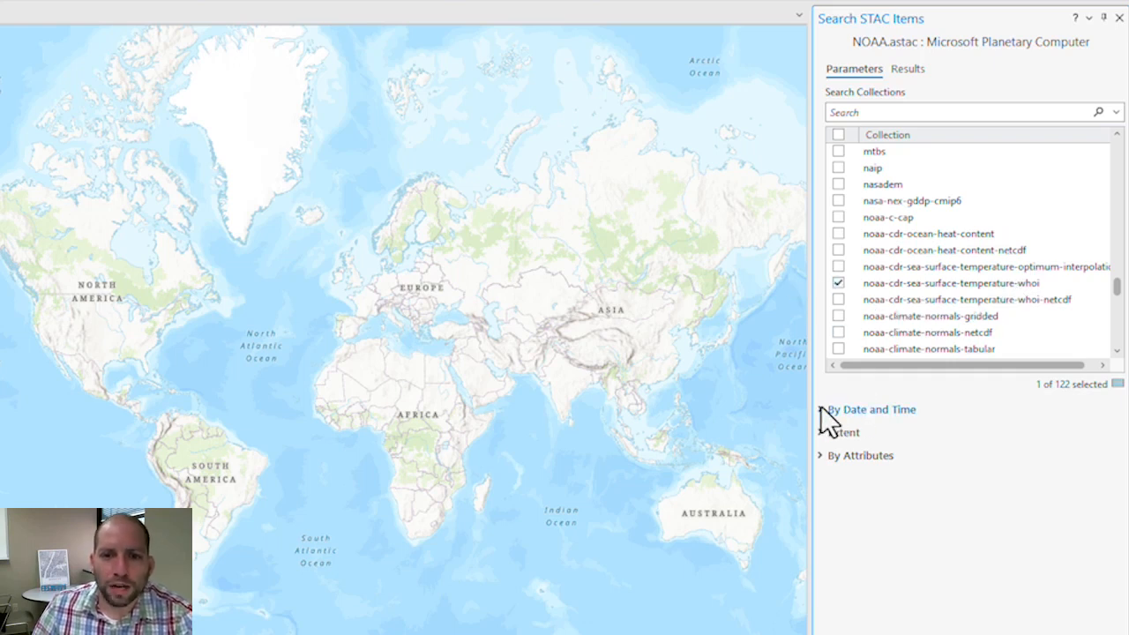
Step: Review the date filters, view the Results list and check the first sea surface temperature item
{"action": "left_click", "coordinate": [870, 409]}
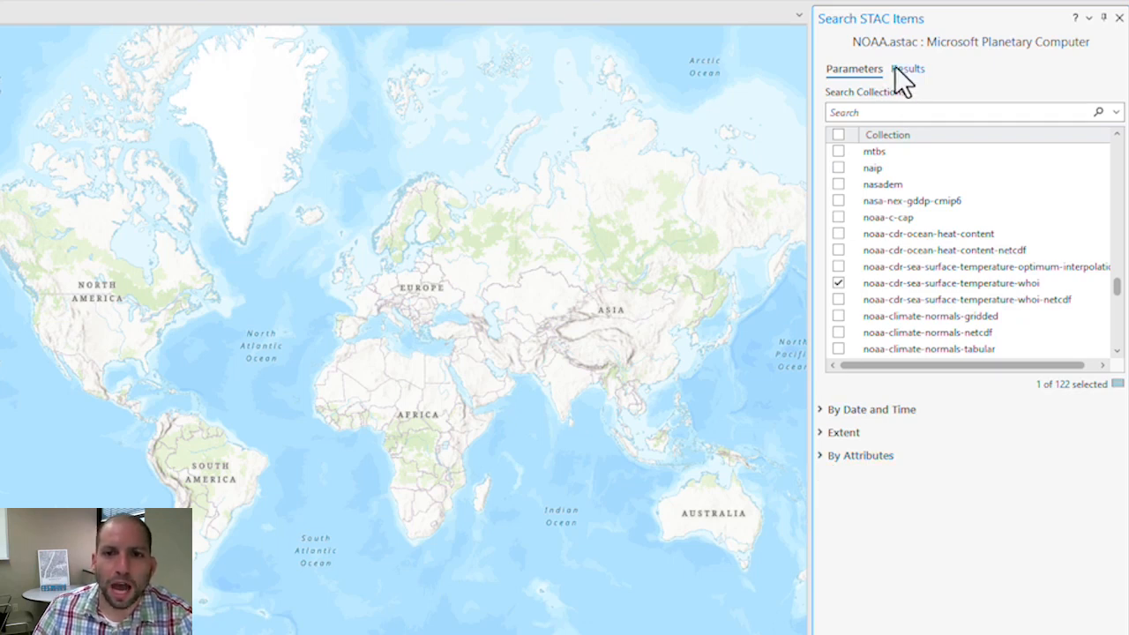
{"action": "mouse_move", "coordinate": [918, 84]}
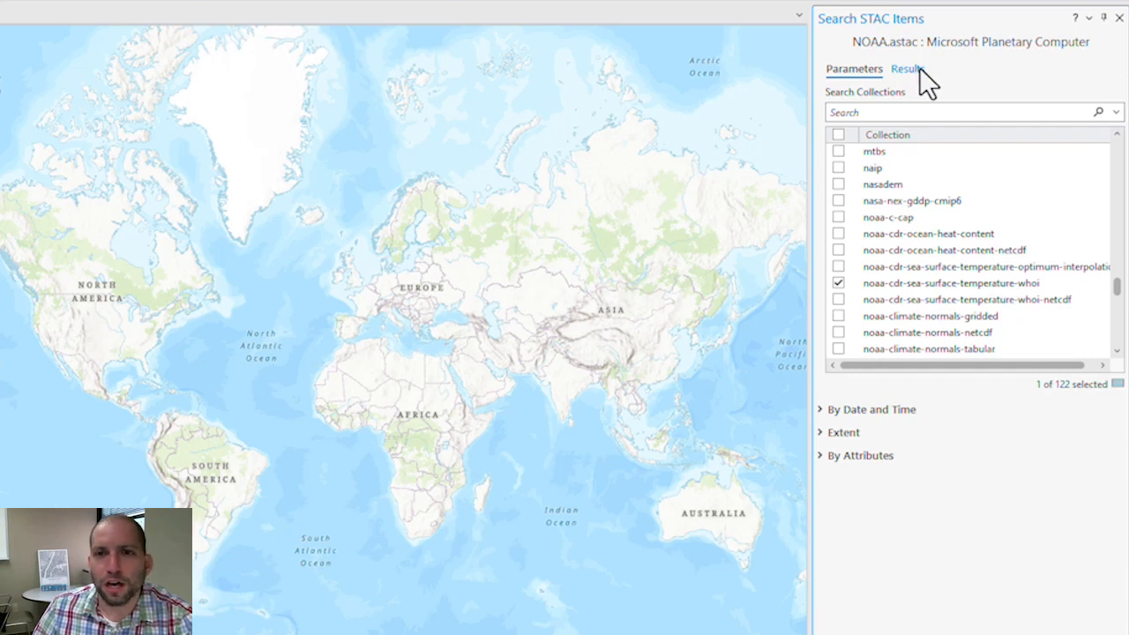
{"action": "left_click", "coordinate": [905, 68]}
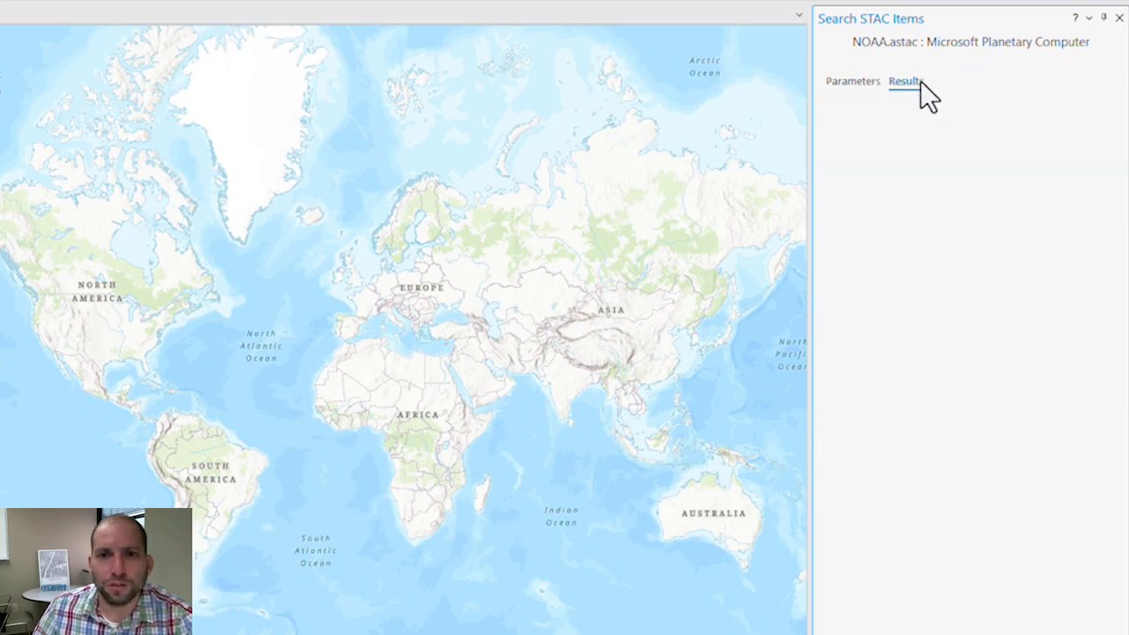
{"action": "left_click", "coordinate": [905, 81]}
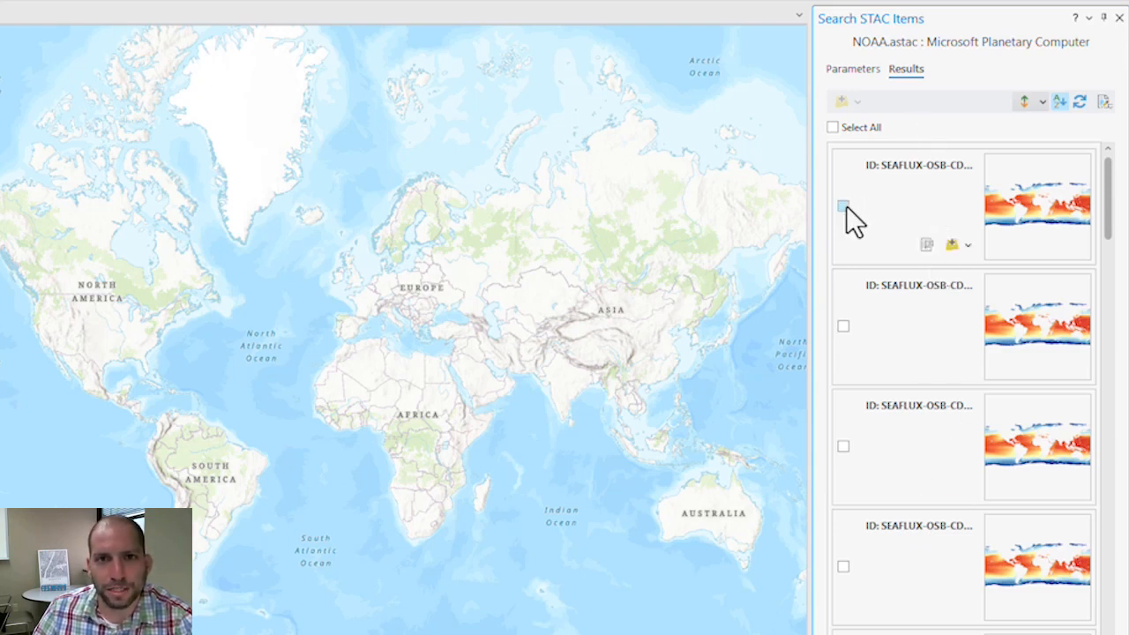
{"action": "left_click", "coordinate": [844, 206]}
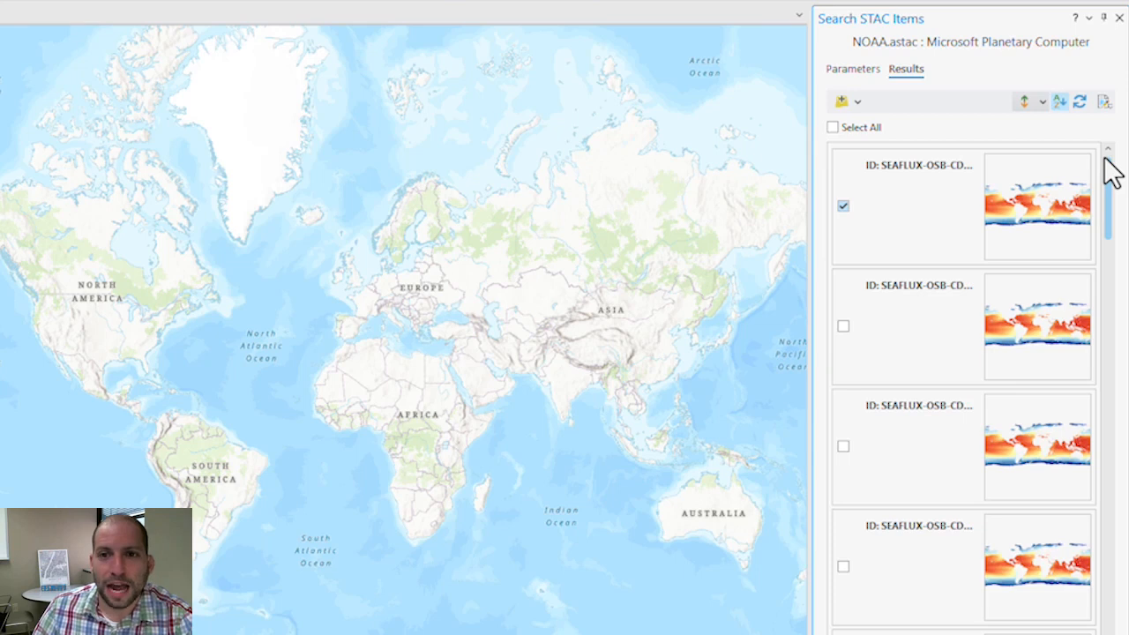
{"action": "mouse_move", "coordinate": [1116, 180]}
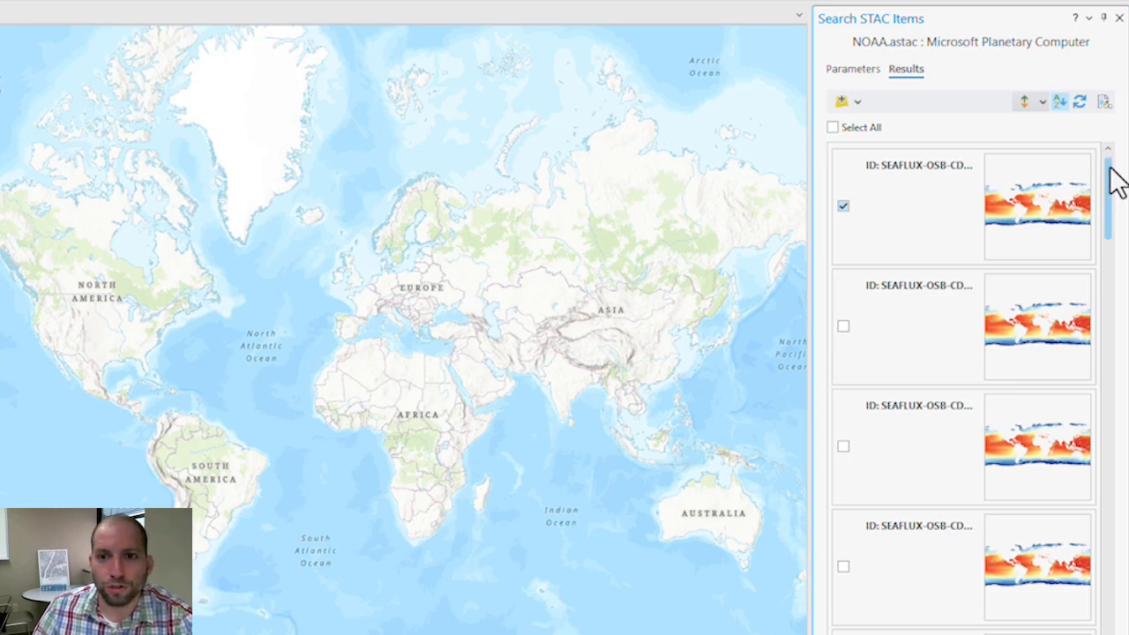
{"action": "scroll", "scroll_direction": "down", "scroll_amount": 3}
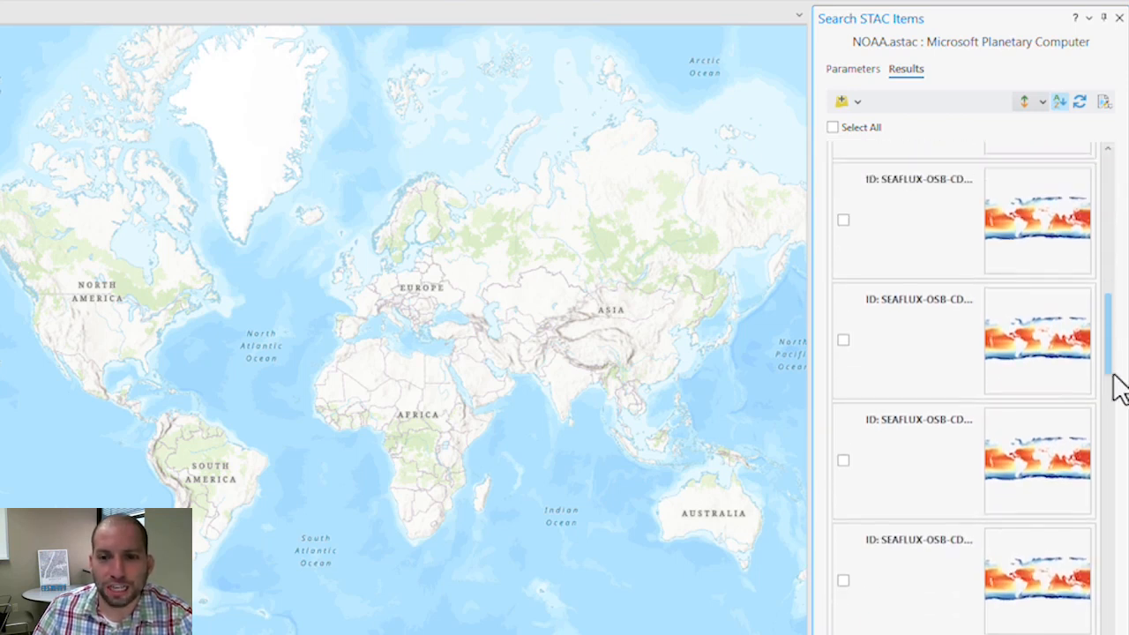
{"action": "scroll", "scroll_direction": "down", "scroll_amount": 3}
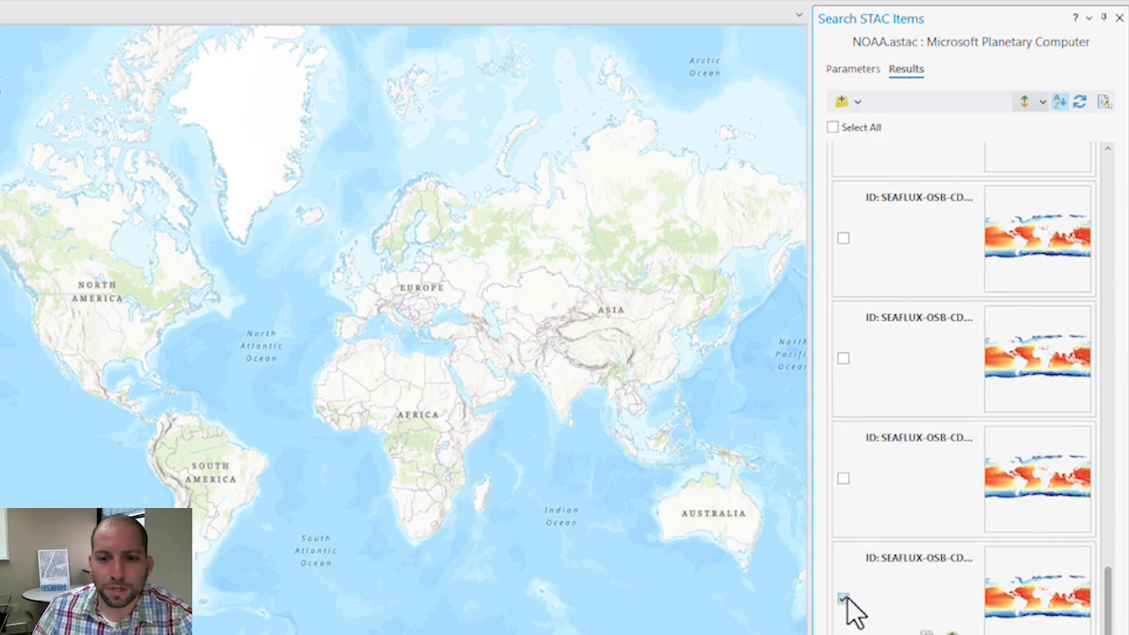
Step: Add the checked items to the current map and expand STACResultsGroupLayer in Contents
{"action": "left_click", "coordinate": [842, 101]}
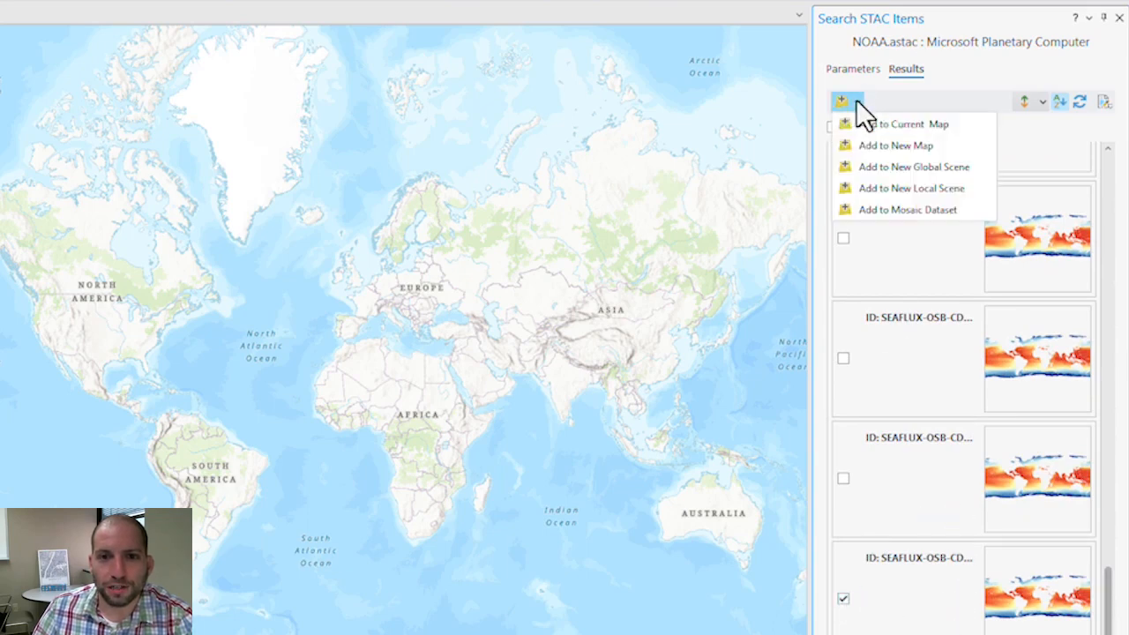
{"action": "mouse_move", "coordinate": [891, 123]}
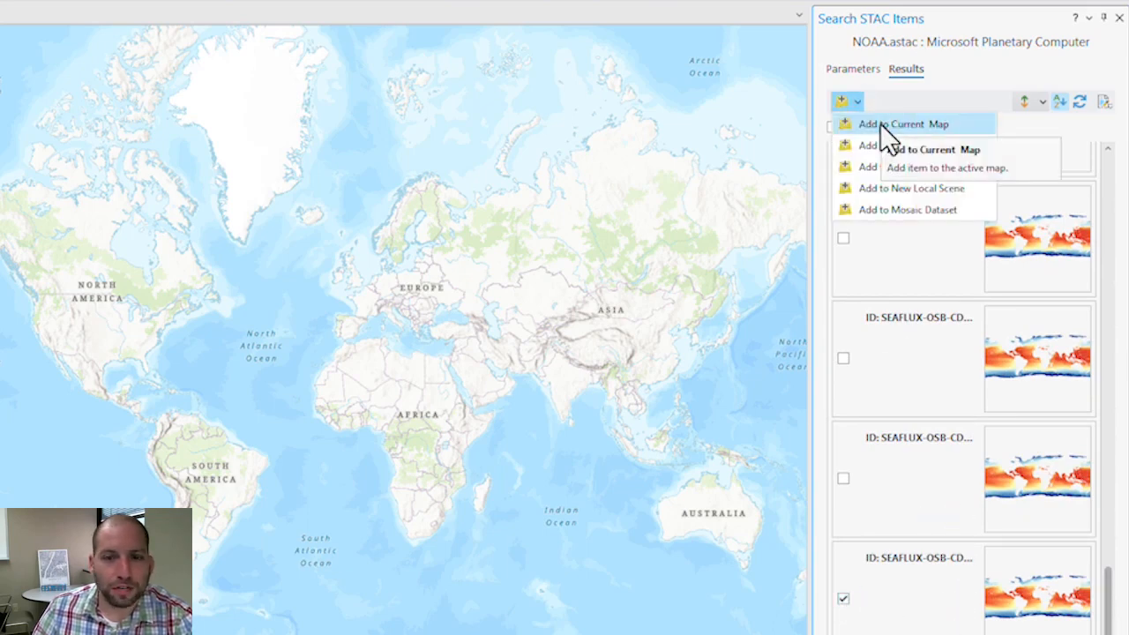
{"action": "left_click", "coordinate": [901, 124]}
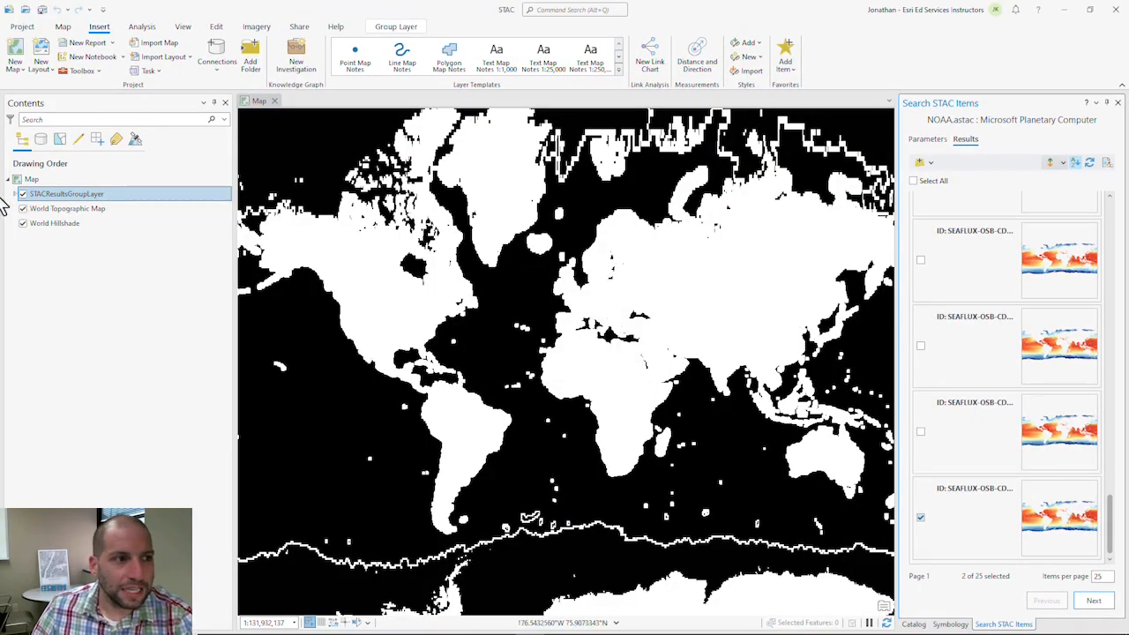
{"action": "left_click", "coordinate": [16, 194]}
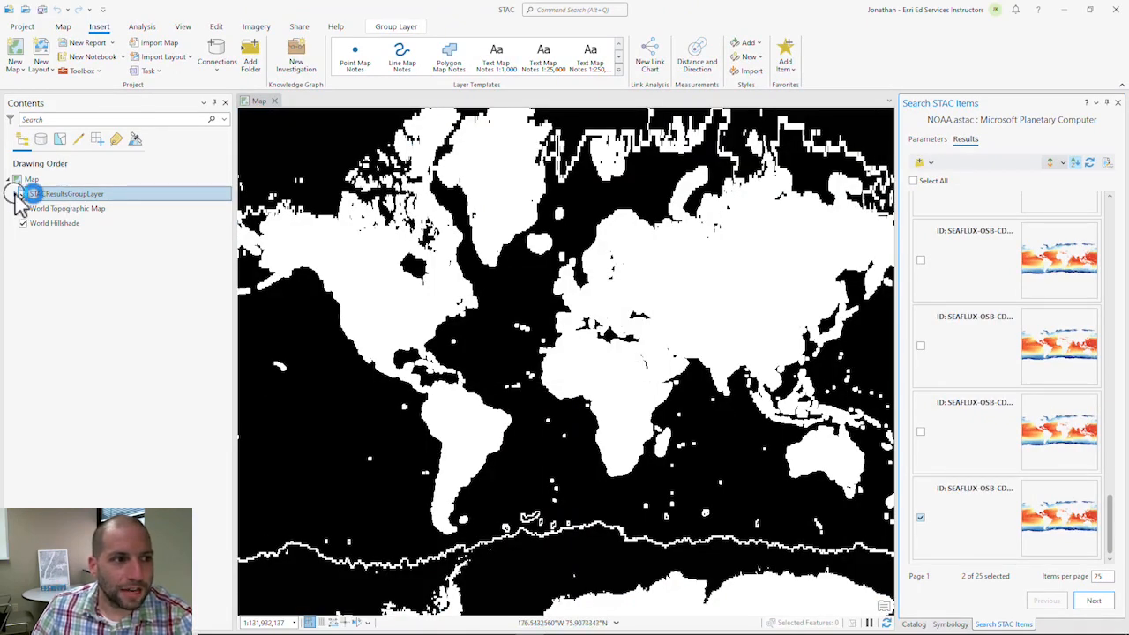
{"action": "left_click", "coordinate": [16, 193]}
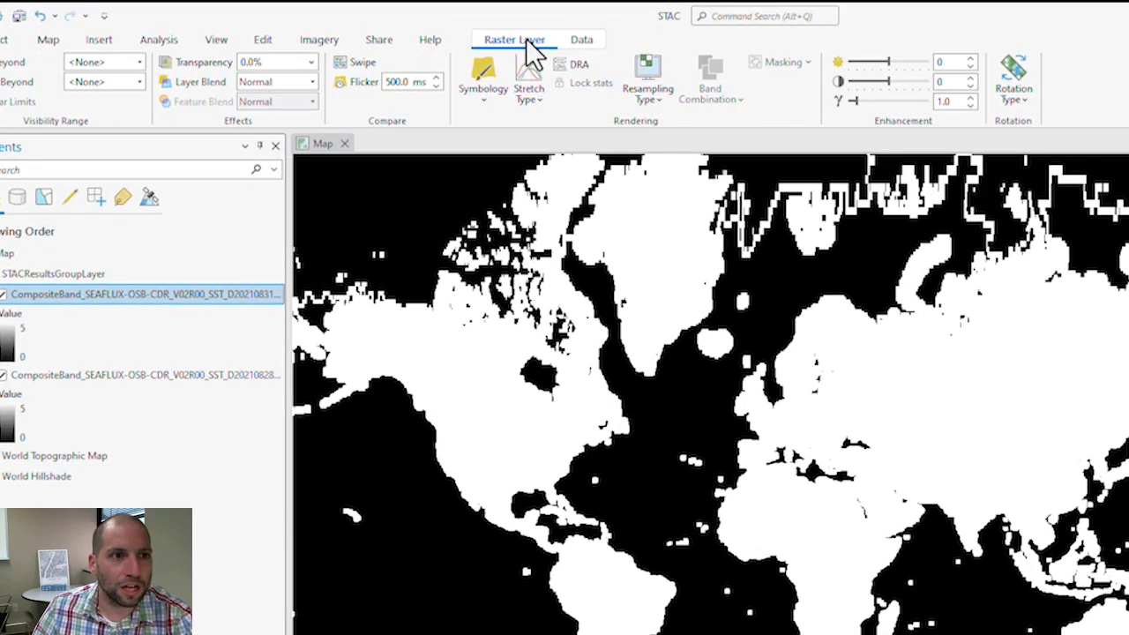
Step: Stretch the top raster's sea_surface_temperature band with the Surface colour ramp
{"action": "left_click", "coordinate": [483, 79]}
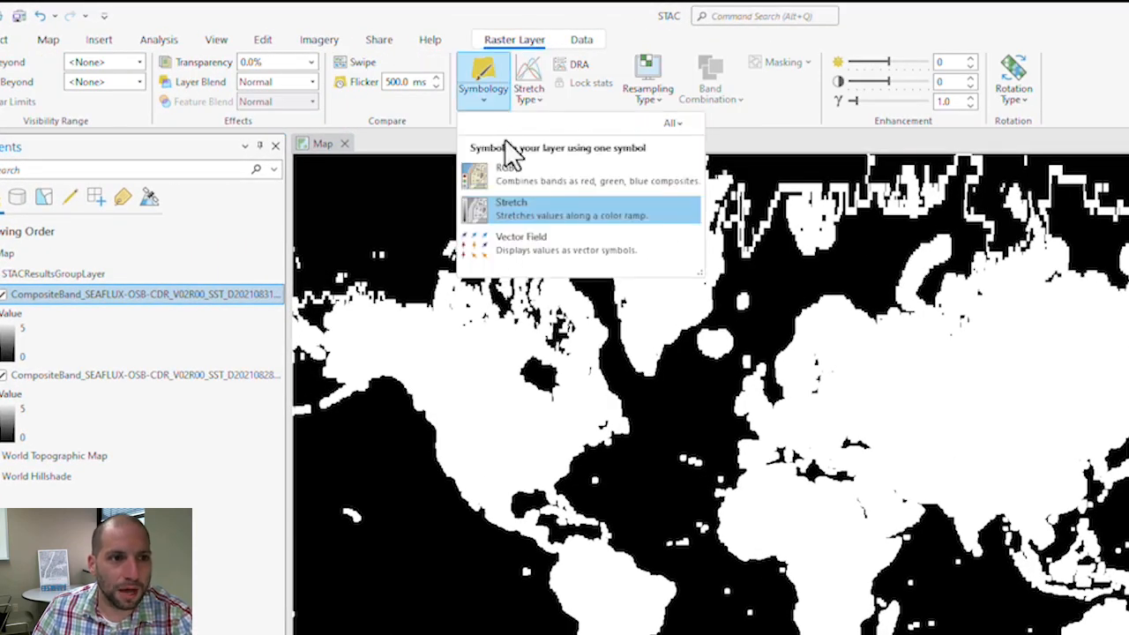
{"action": "left_click", "coordinate": [512, 208]}
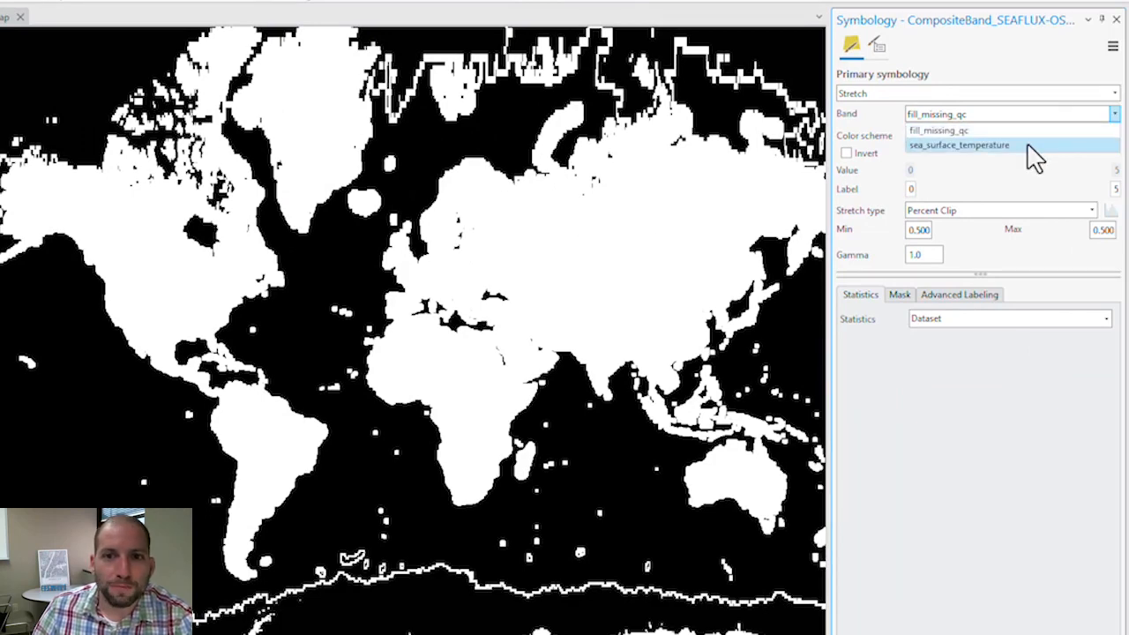
{"action": "left_click", "coordinate": [959, 145]}
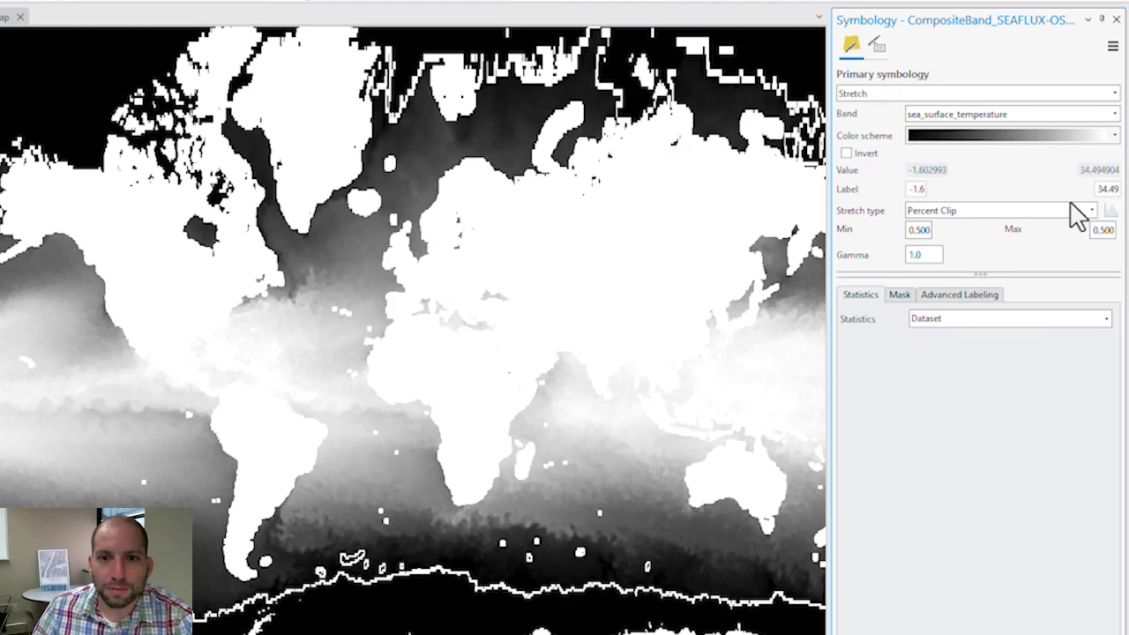
{"action": "left_click", "coordinate": [1114, 135]}
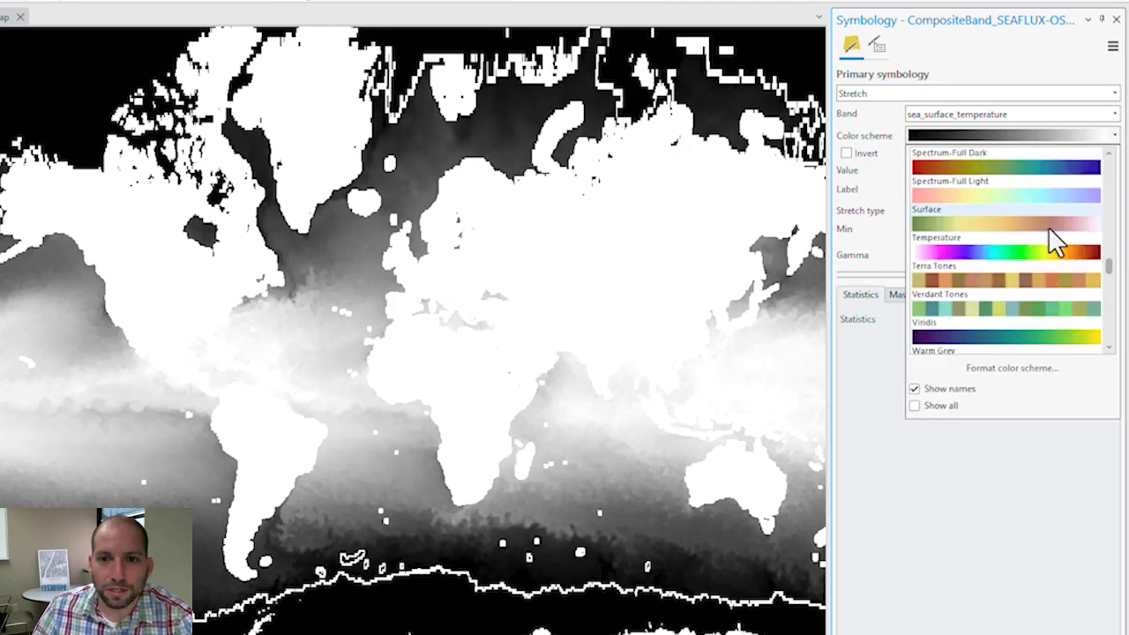
{"action": "scroll", "scroll_direction": "down", "scroll_amount": 3}
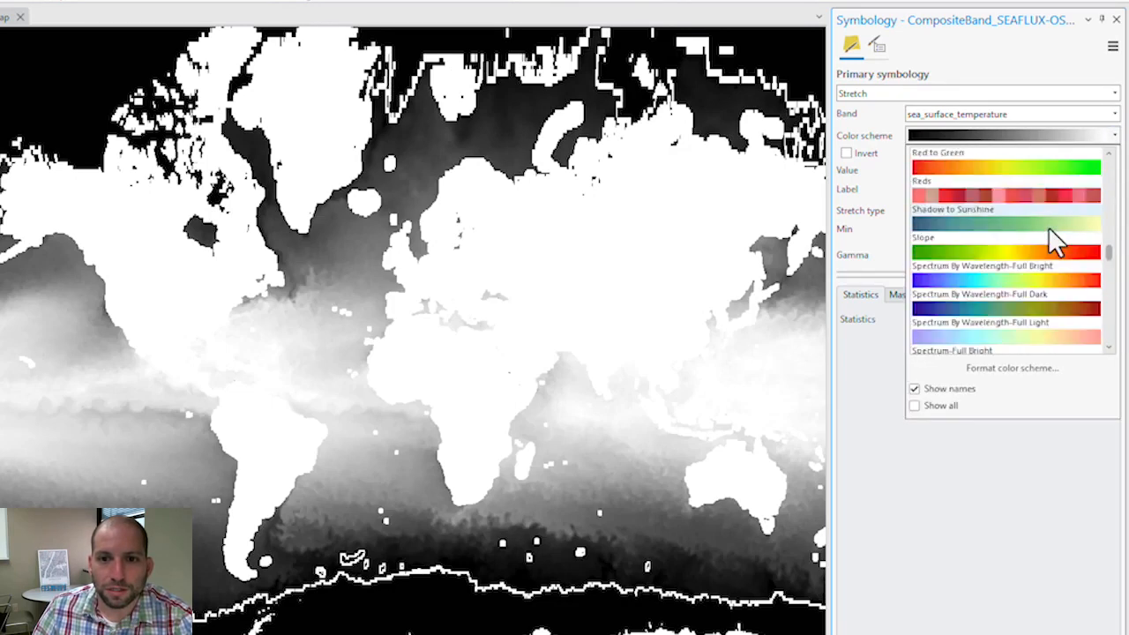
{"action": "scroll", "scroll_direction": "down", "scroll_amount": 3}
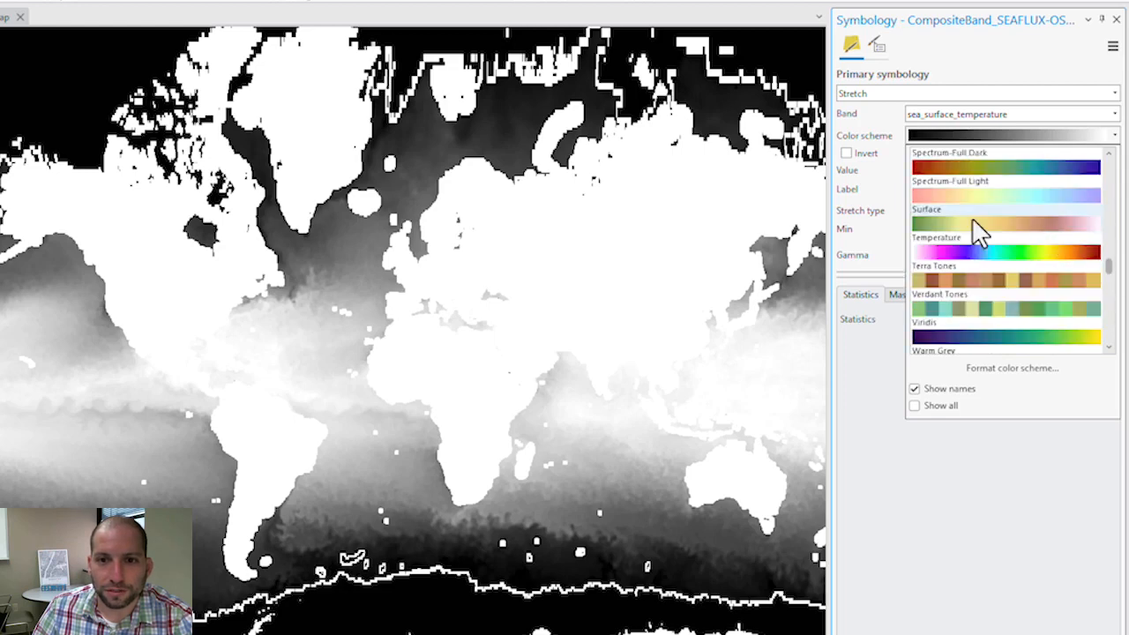
{"action": "left_click", "coordinate": [1005, 224]}
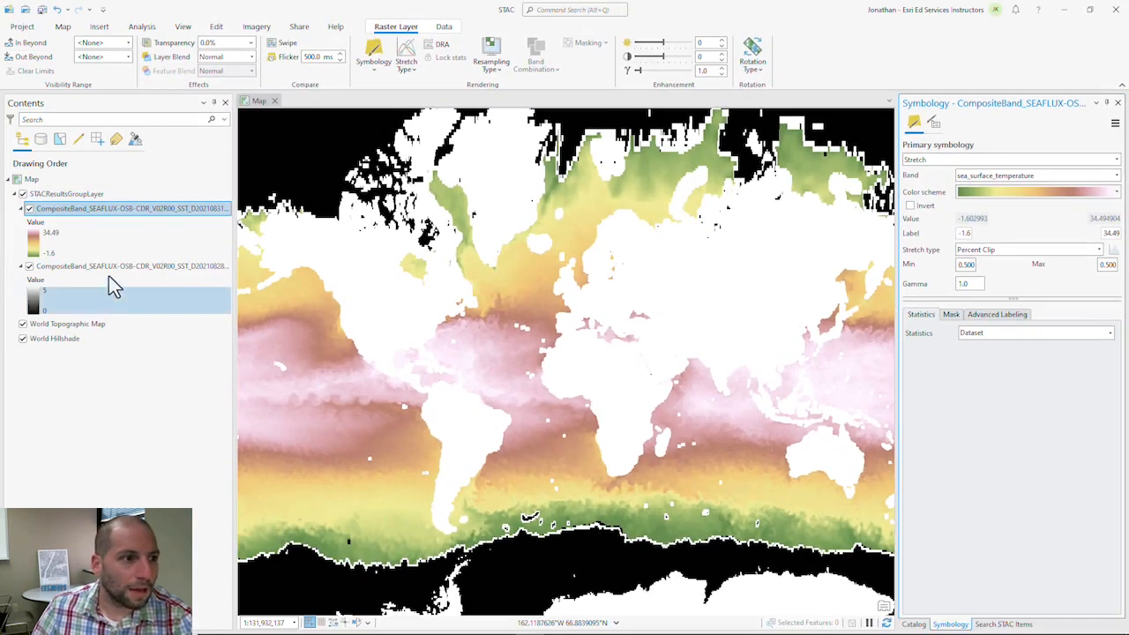
Step: Symbolize the second raster's sea_surface_temperature band with the Surface colour ramp
{"action": "left_click", "coordinate": [131, 266]}
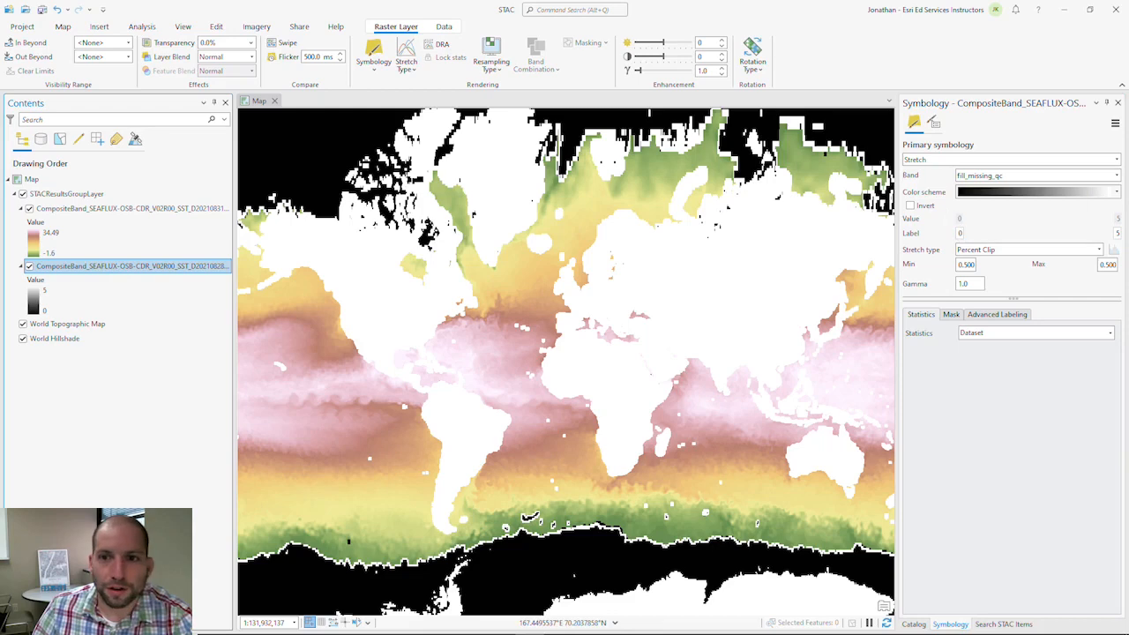
{"action": "left_click", "coordinate": [1115, 175]}
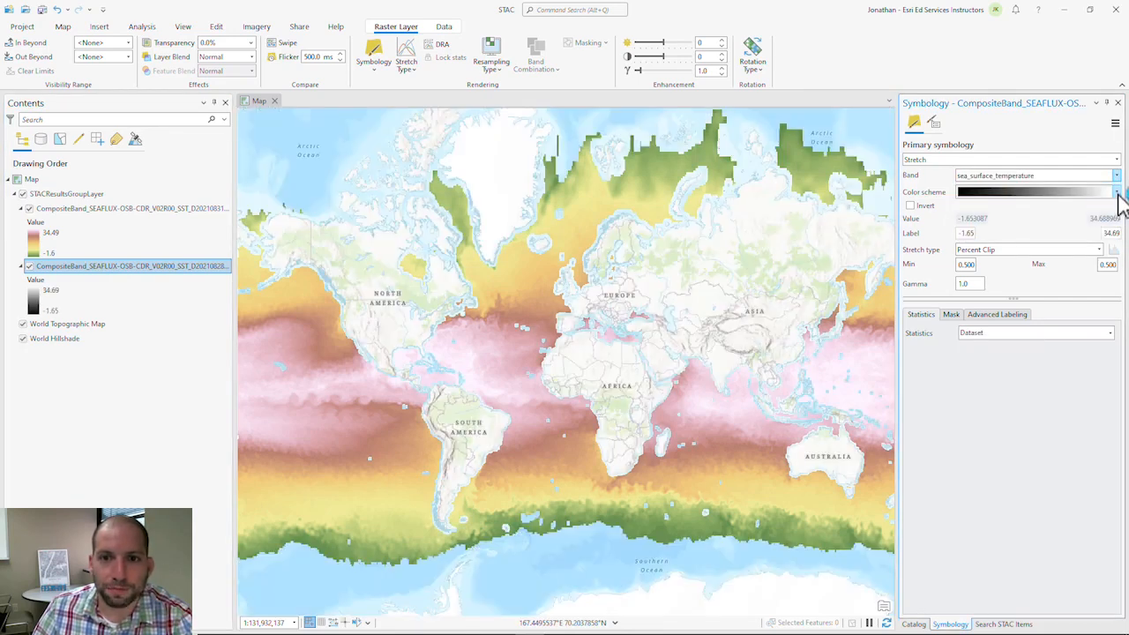
{"action": "left_click", "coordinate": [1116, 192]}
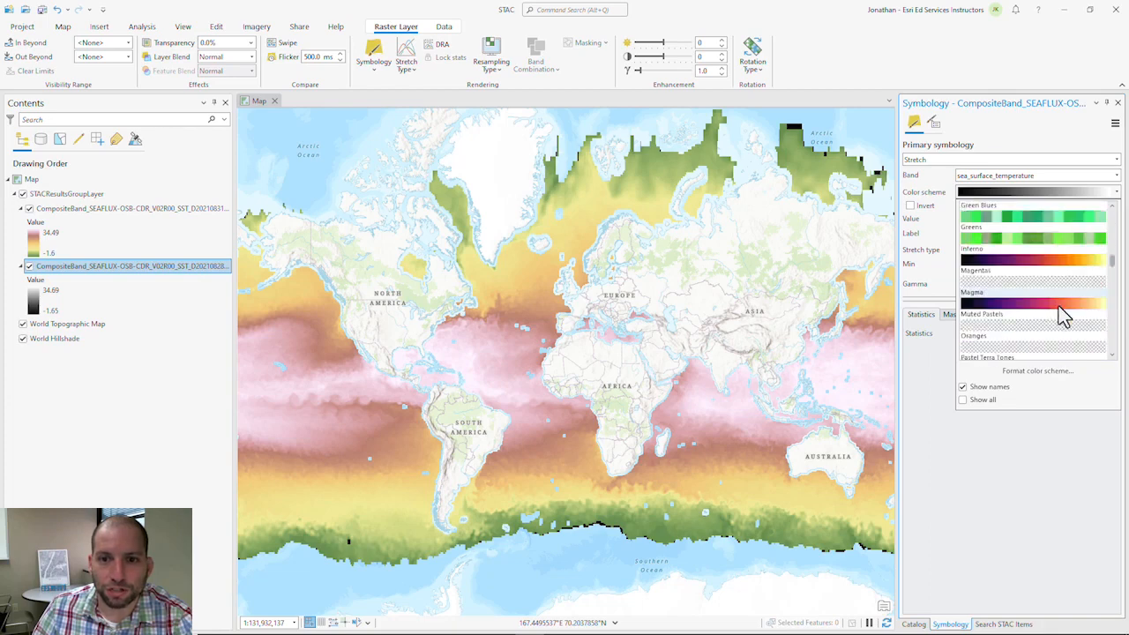
{"action": "scroll", "scroll_direction": "down", "scroll_amount": 3}
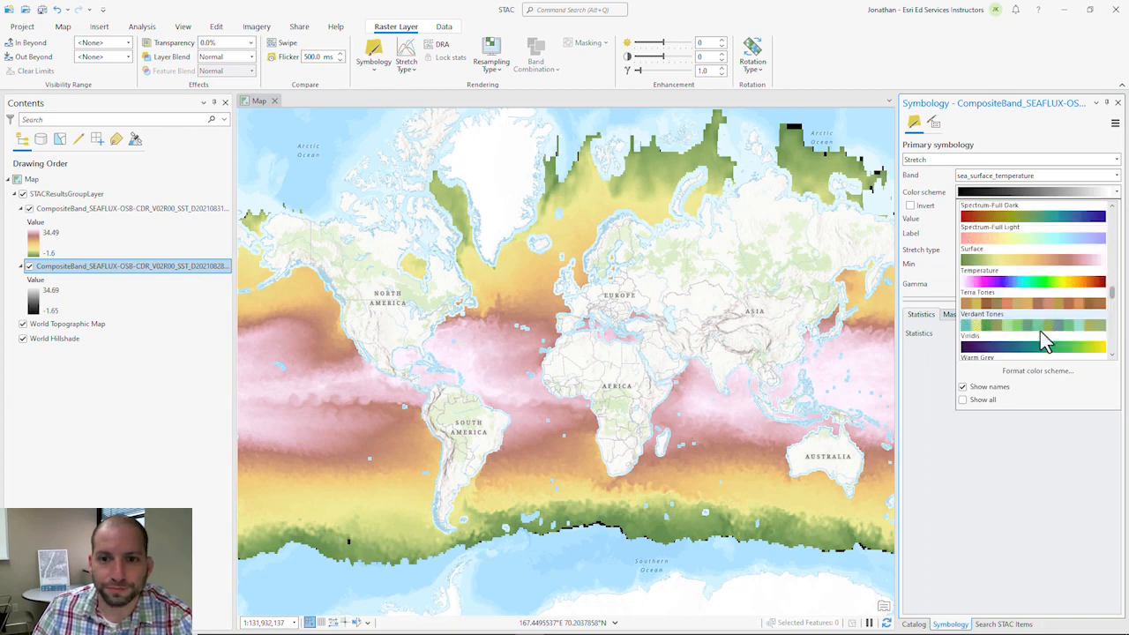
{"action": "left_click", "coordinate": [1030, 325]}
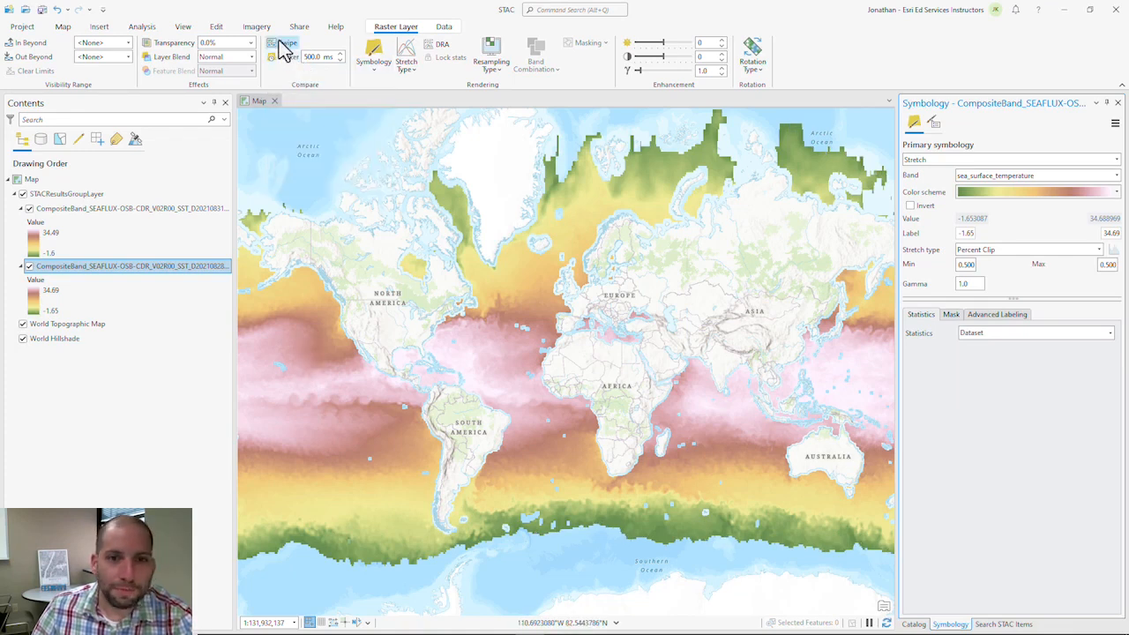
Step: Activate Swipe and peel back the top raster to reveal the second beneath
{"action": "left_click", "coordinate": [284, 44]}
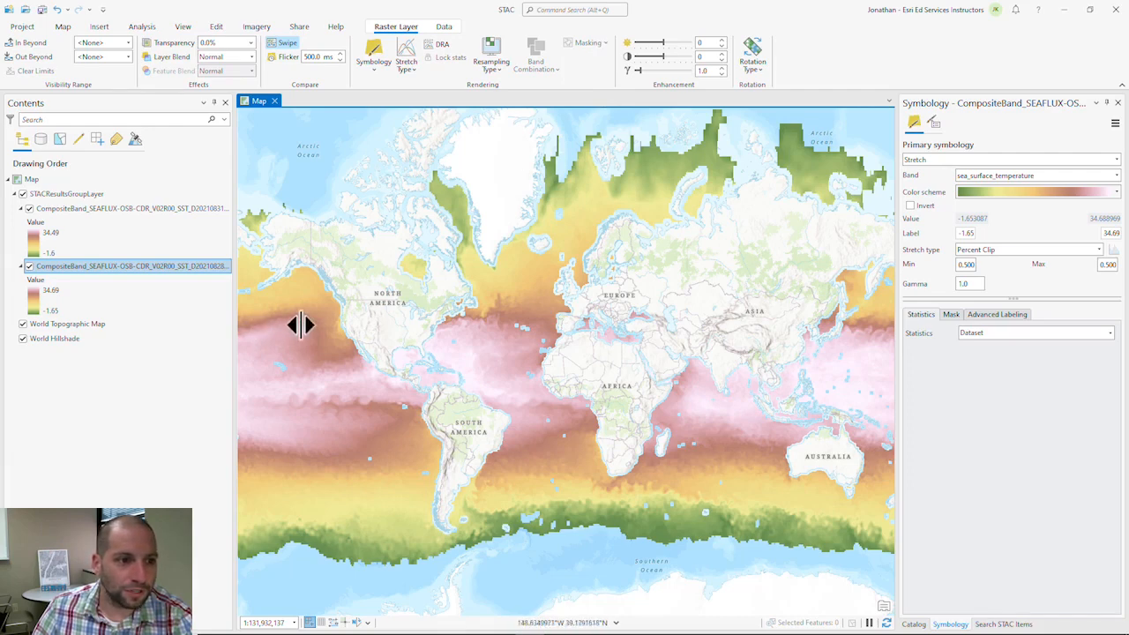
{"action": "left_click_drag", "start_coordinate": [302, 325], "coordinate": [263, 344]}
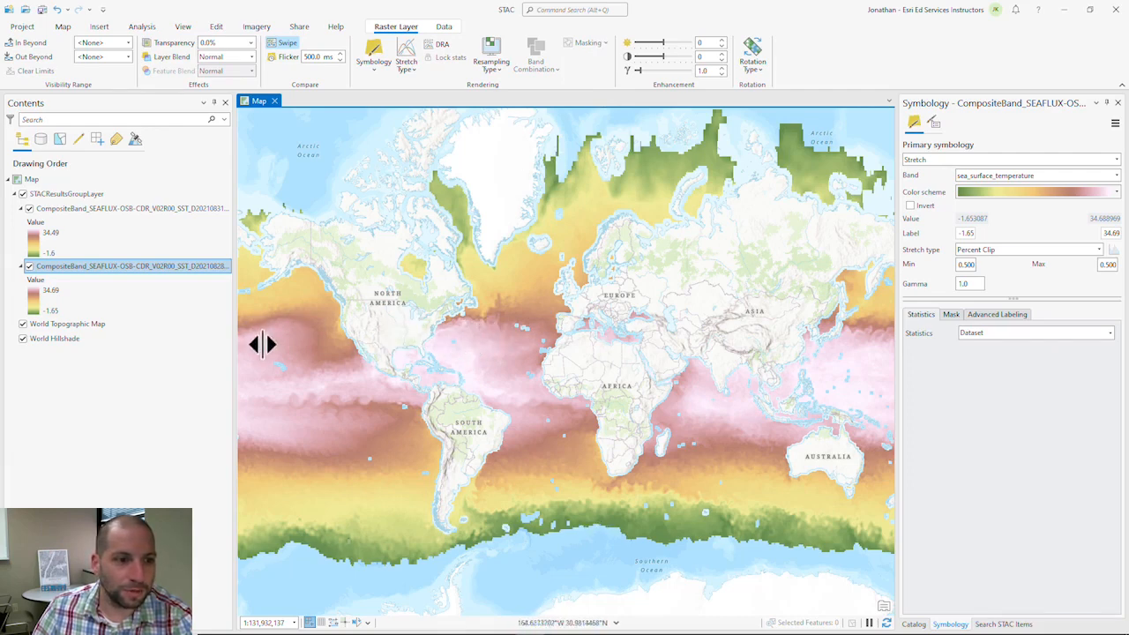